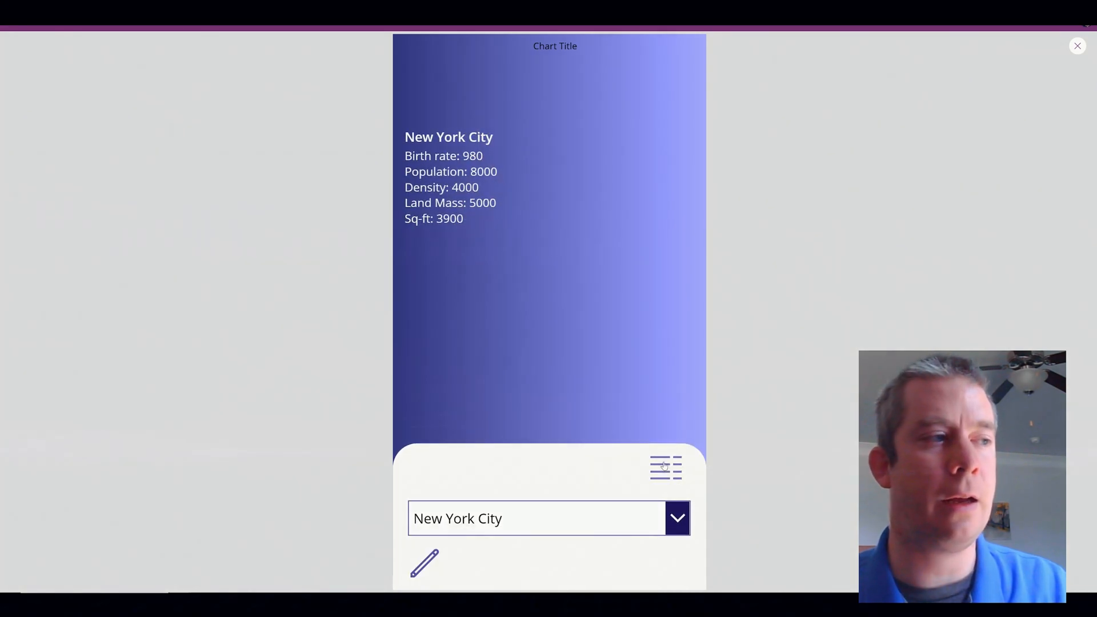
# Preview the app, toggle varMenu via the menu icon so the label reads true, then exit preview
pyautogui.click(1077, 45)
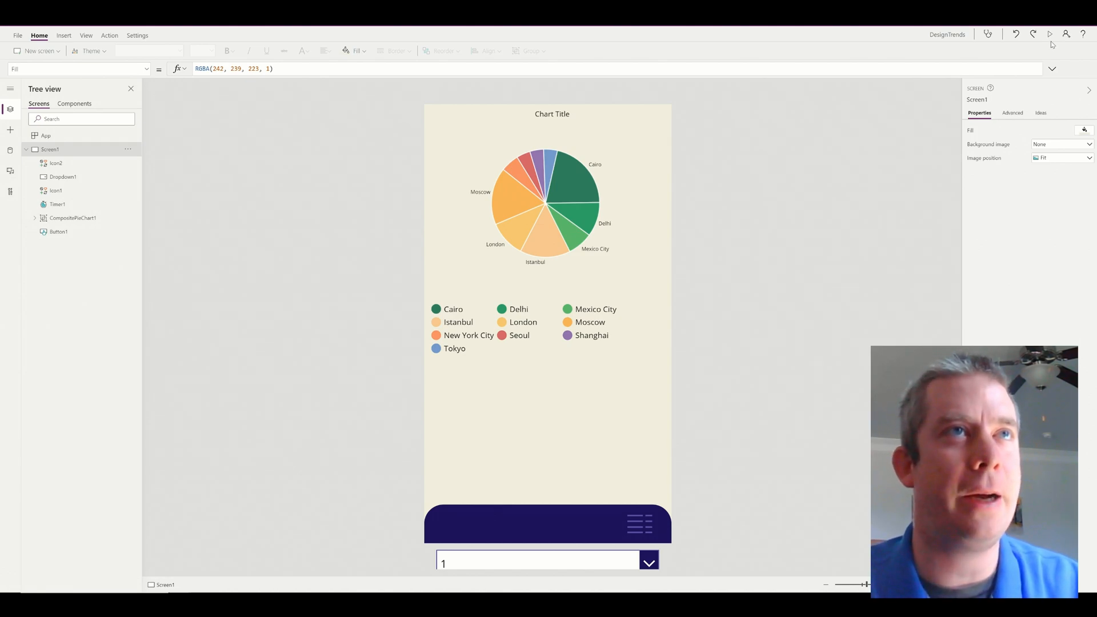
pyautogui.click(1049, 33)
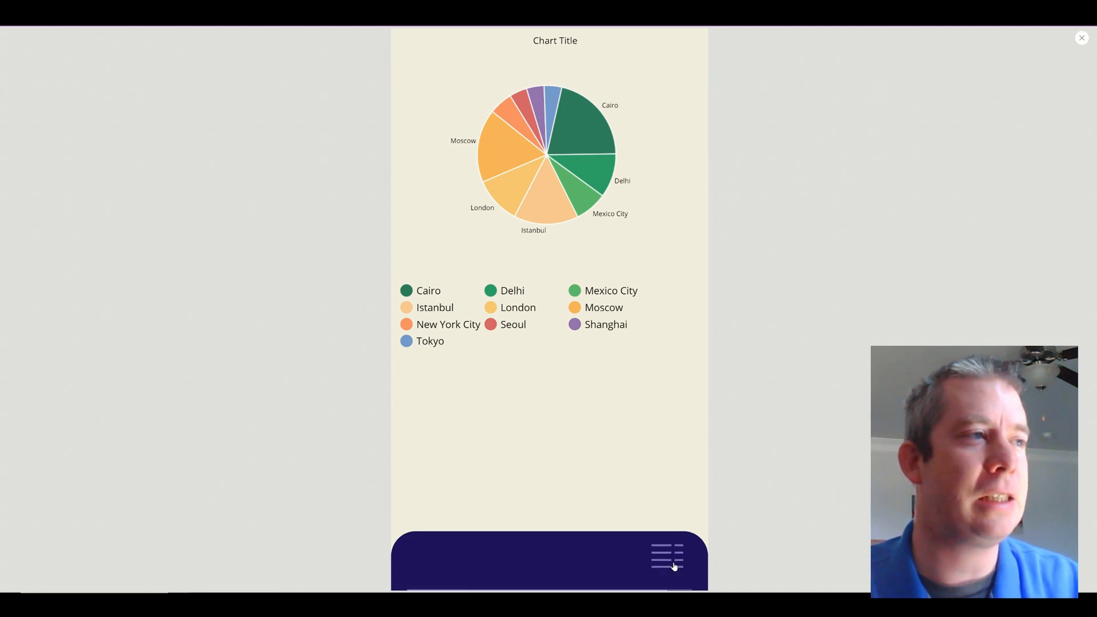
pyautogui.click(665, 558)
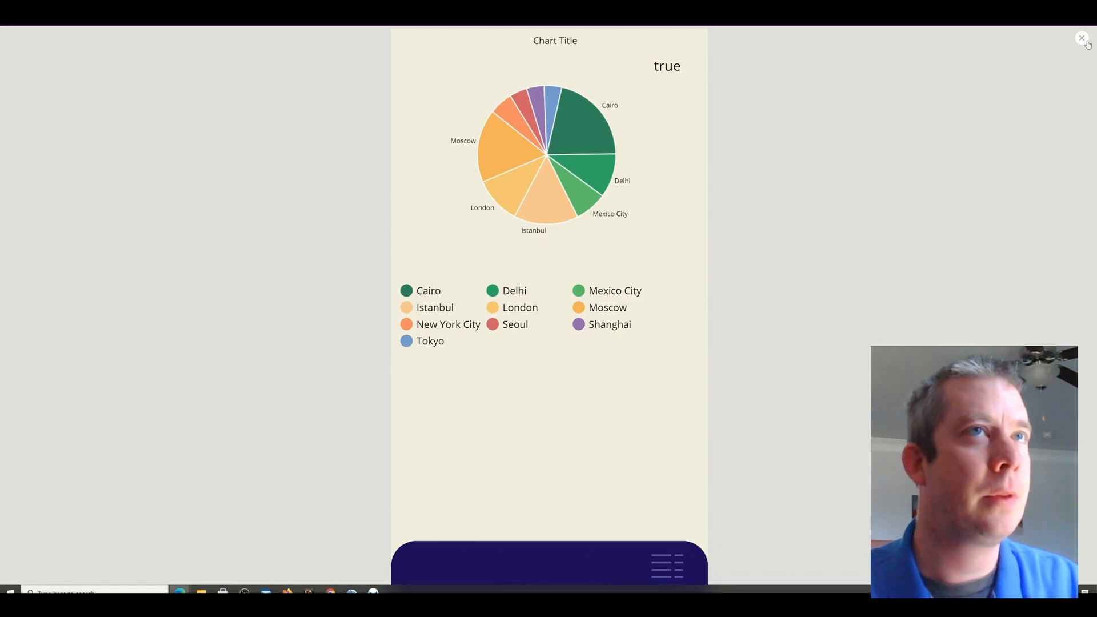
pyautogui.click(1082, 37)
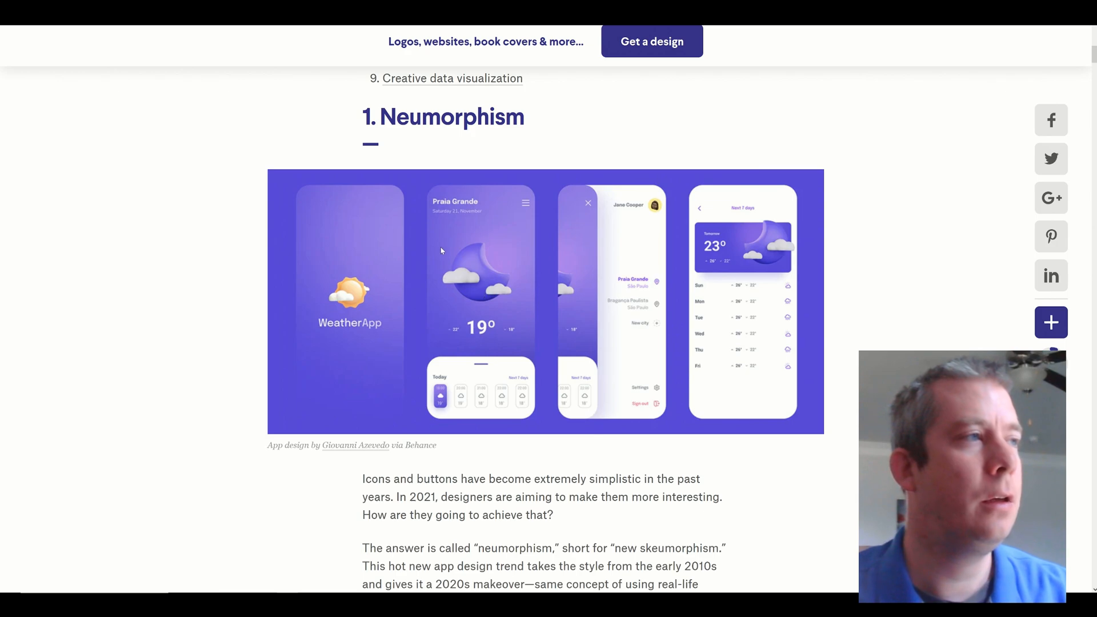
pyautogui.moveTo(524, 392)
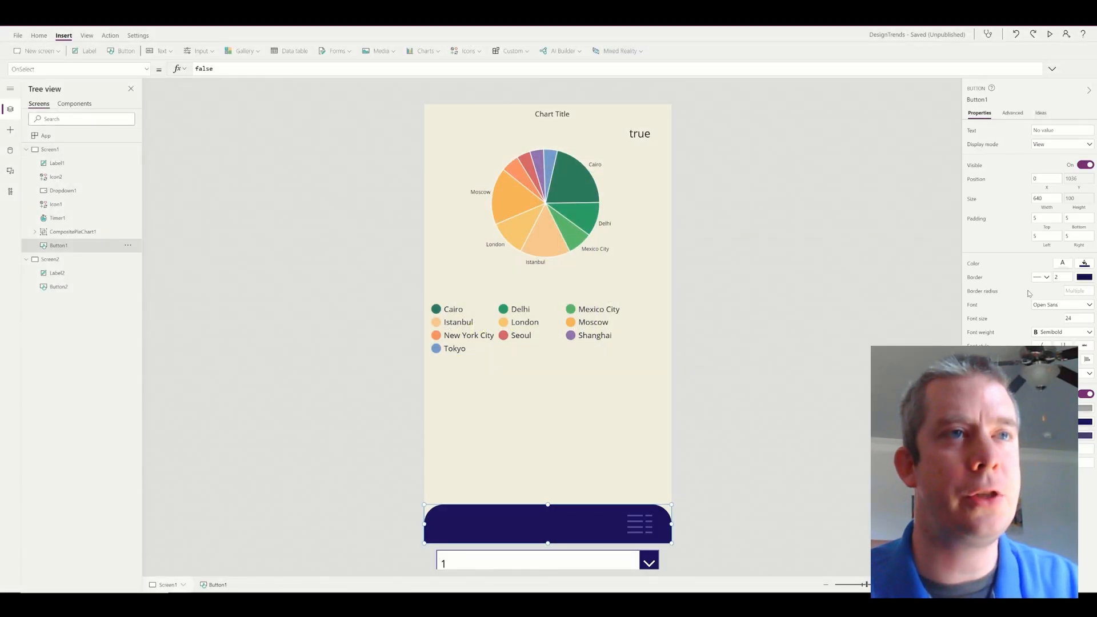
# Set Button1's Fill to a light off-white matching the bottom panel
pyautogui.click(1086, 264)
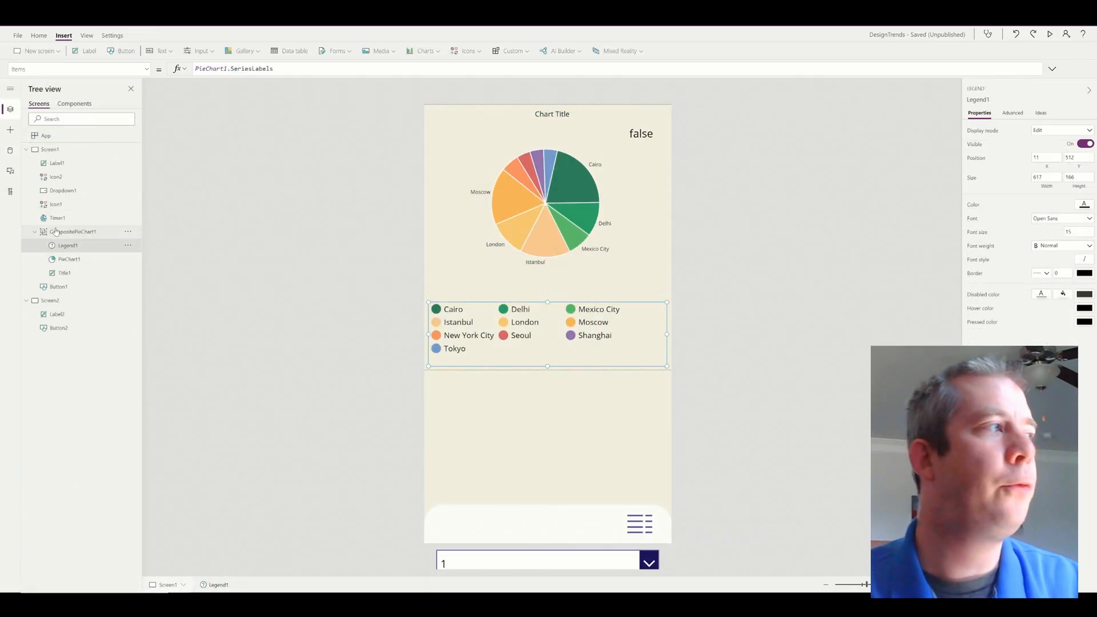
# Point PieChart1 Items at MyCountryData, labels from Title, slices sized by a numeric column
pyautogui.click(72, 232)
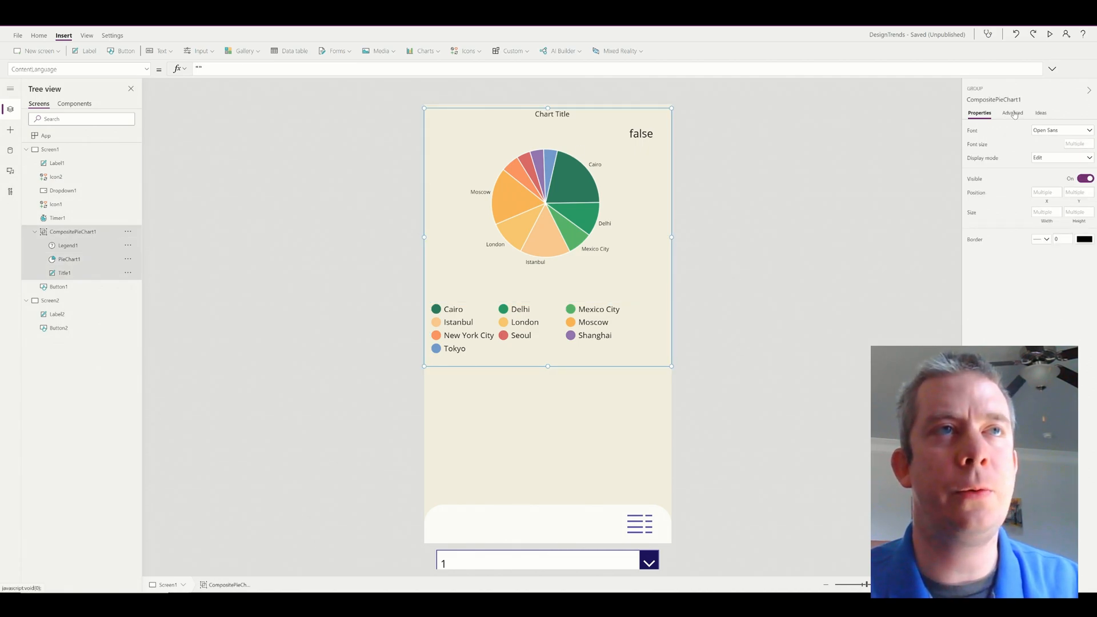
pyautogui.click(1012, 113)
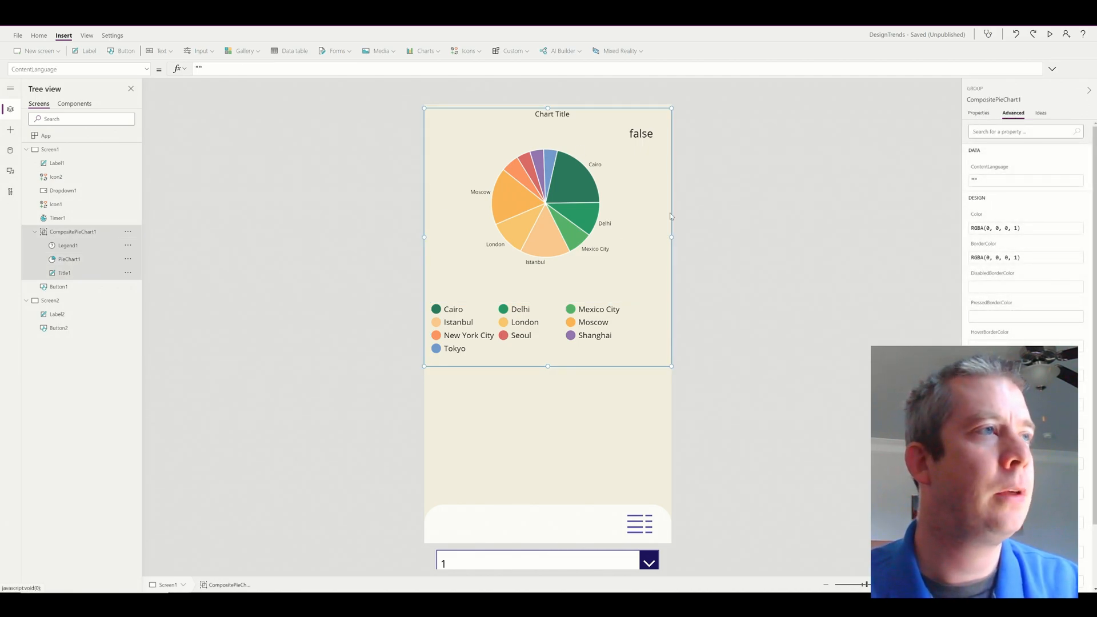
pyautogui.click(70, 259)
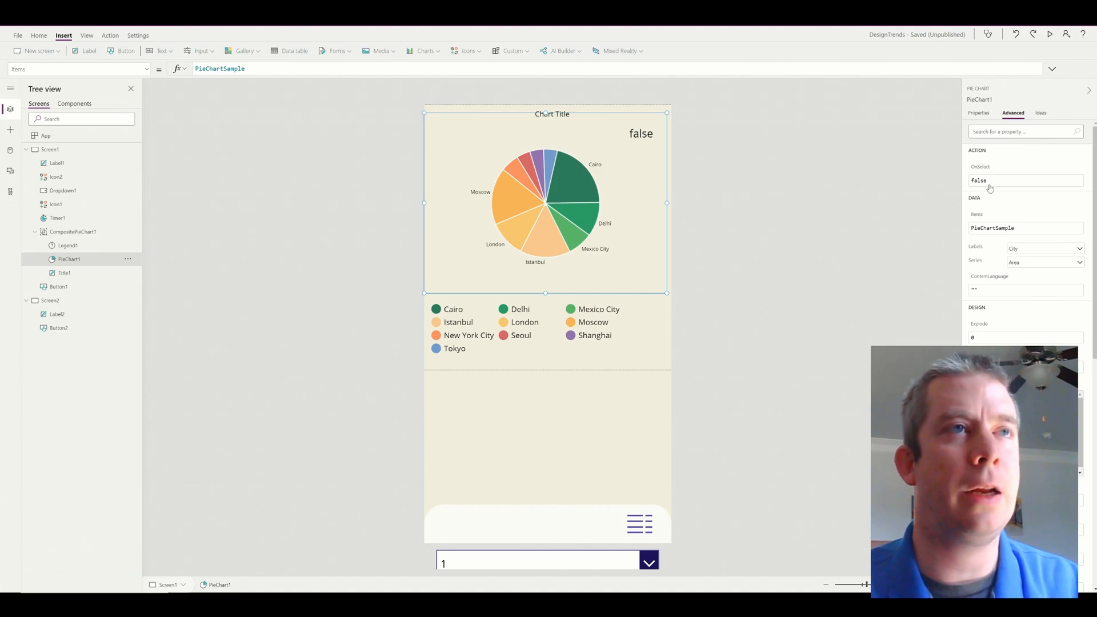
pyautogui.moveTo(235, 253)
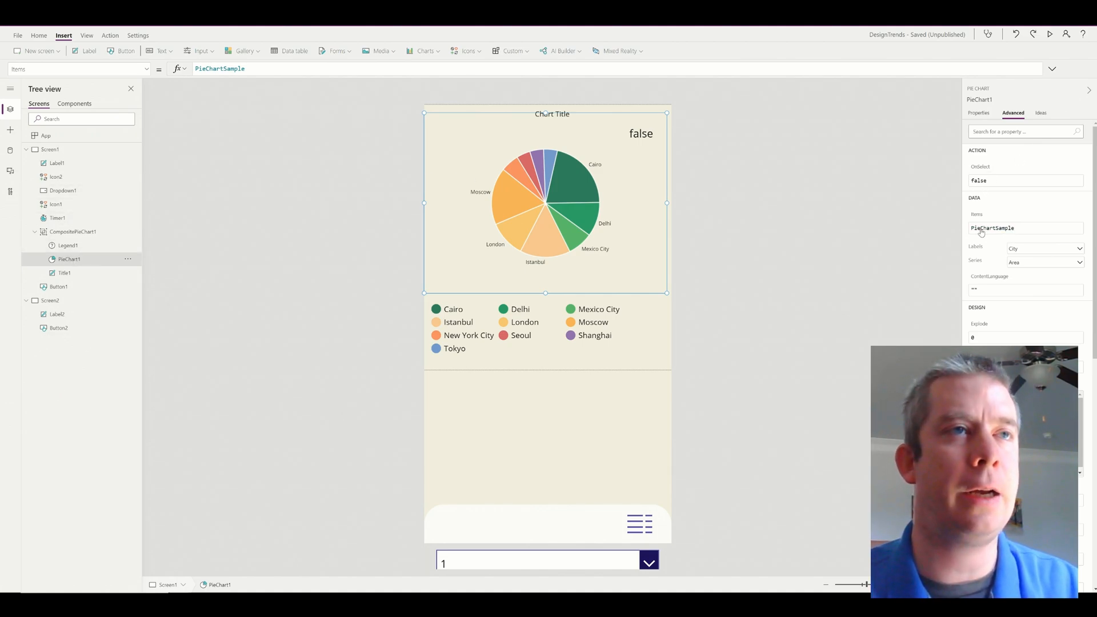
pyautogui.doubleClick(992, 228)
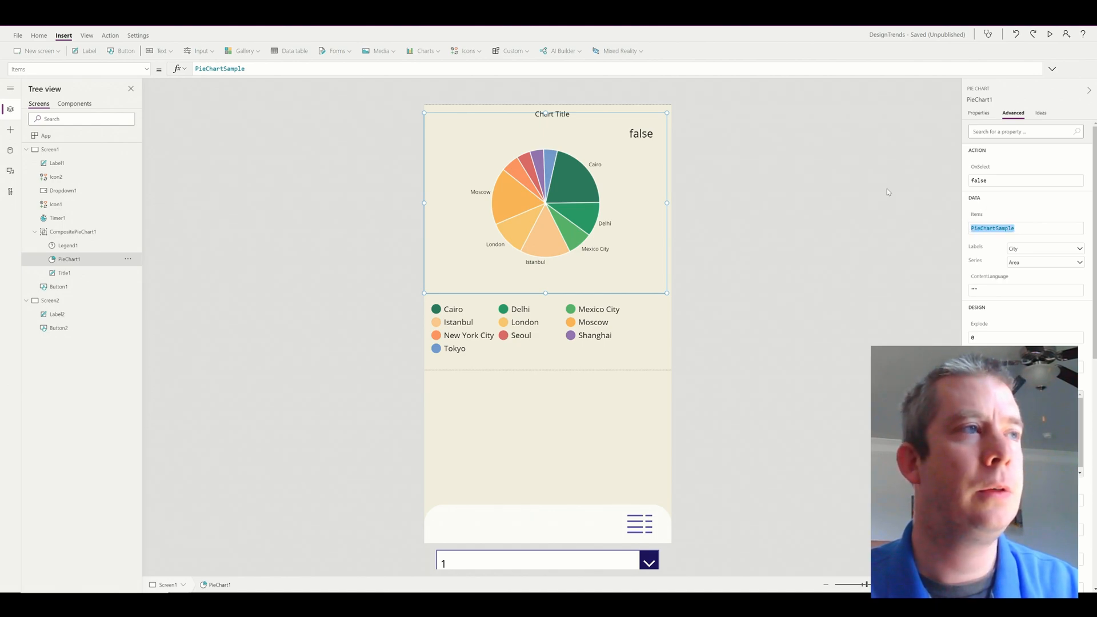
pyautogui.write('MyCountryData')
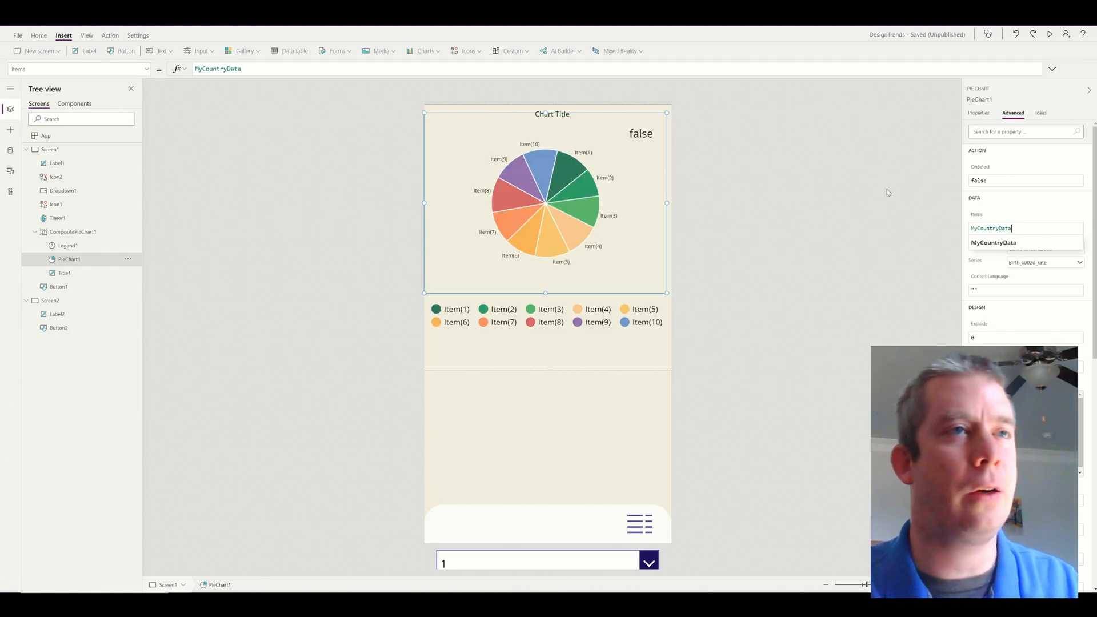
pyautogui.moveTo(970, 273)
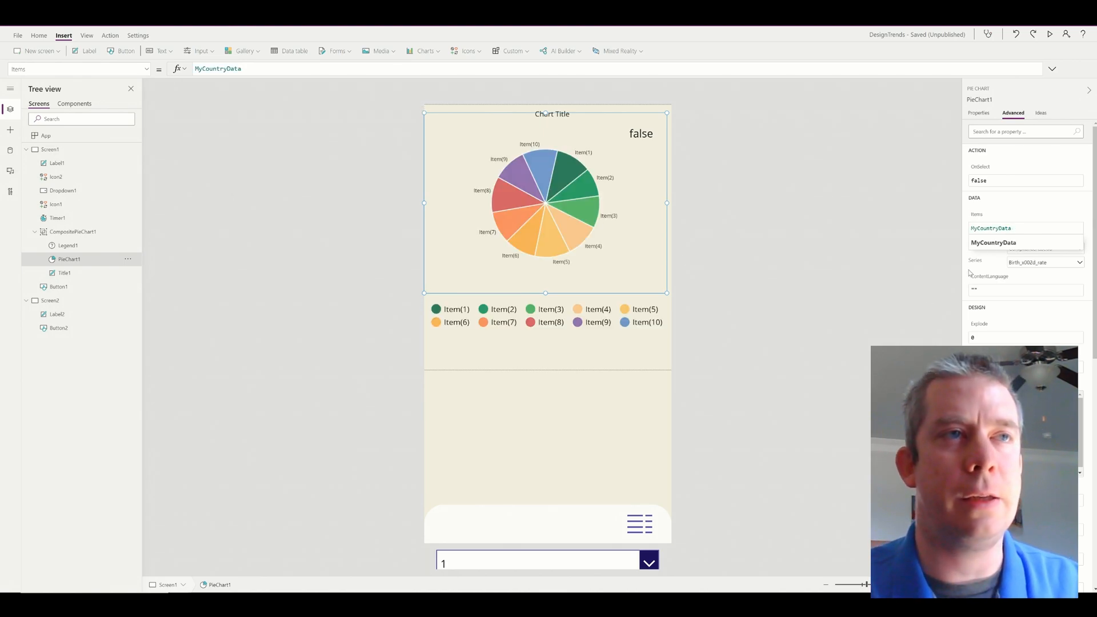
pyautogui.click(1042, 248)
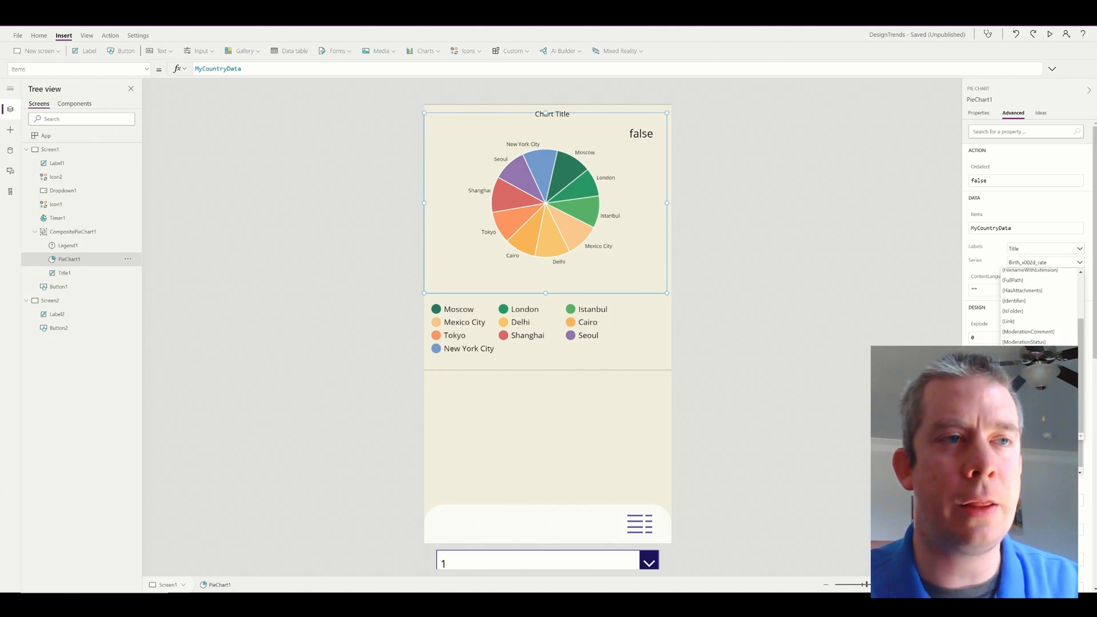
pyautogui.click(1018, 261)
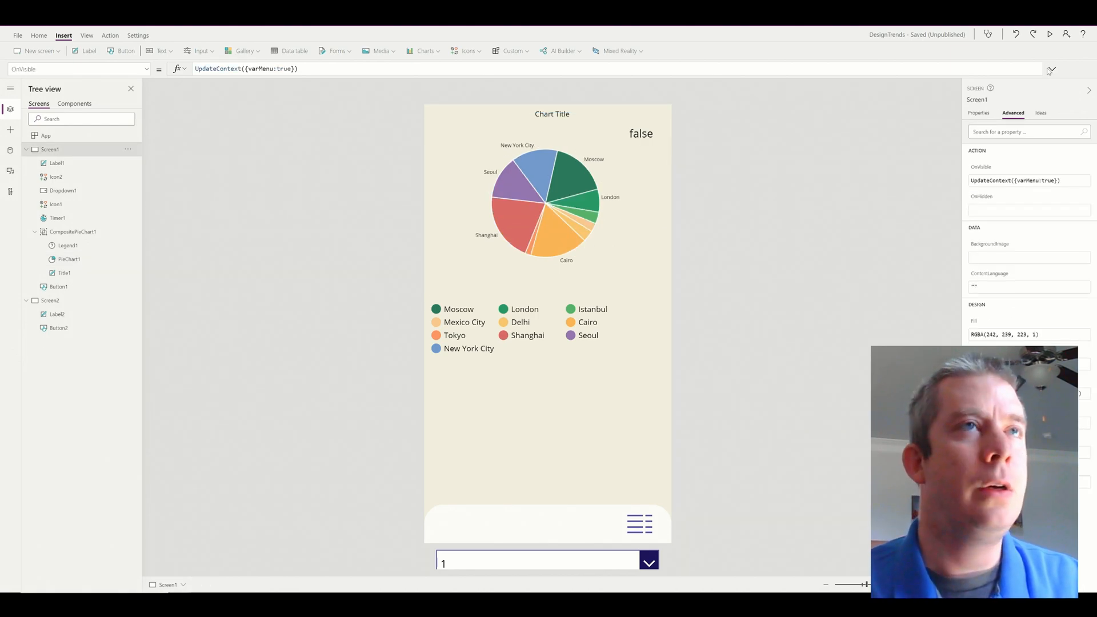
# Run the app in preview to check the city pie chart and menu panel
pyautogui.click(1049, 34)
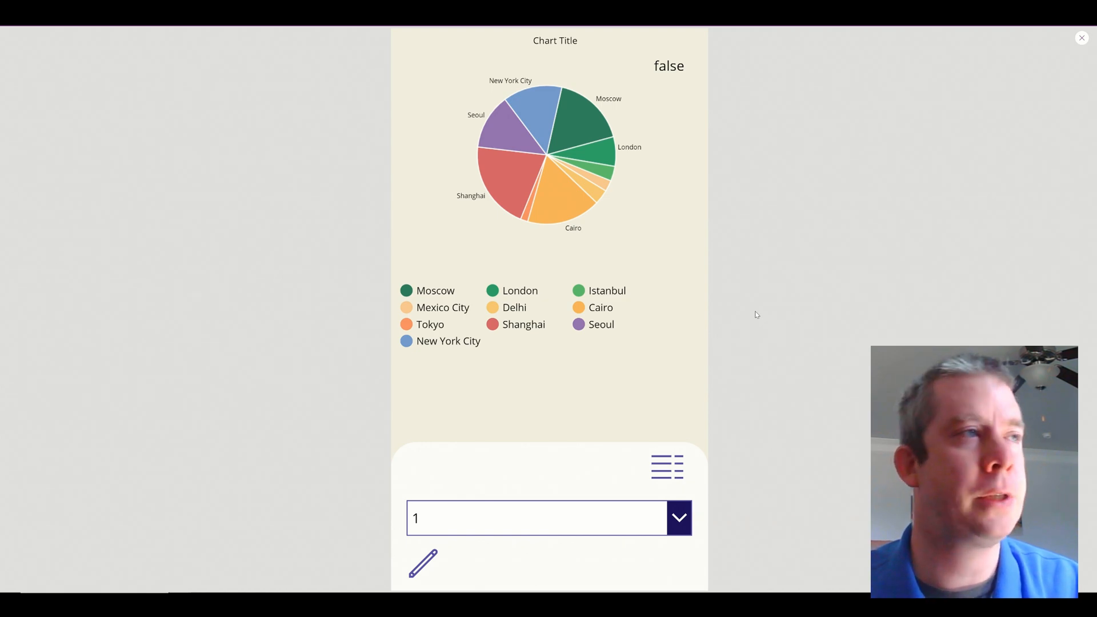
pyautogui.moveTo(480, 374)
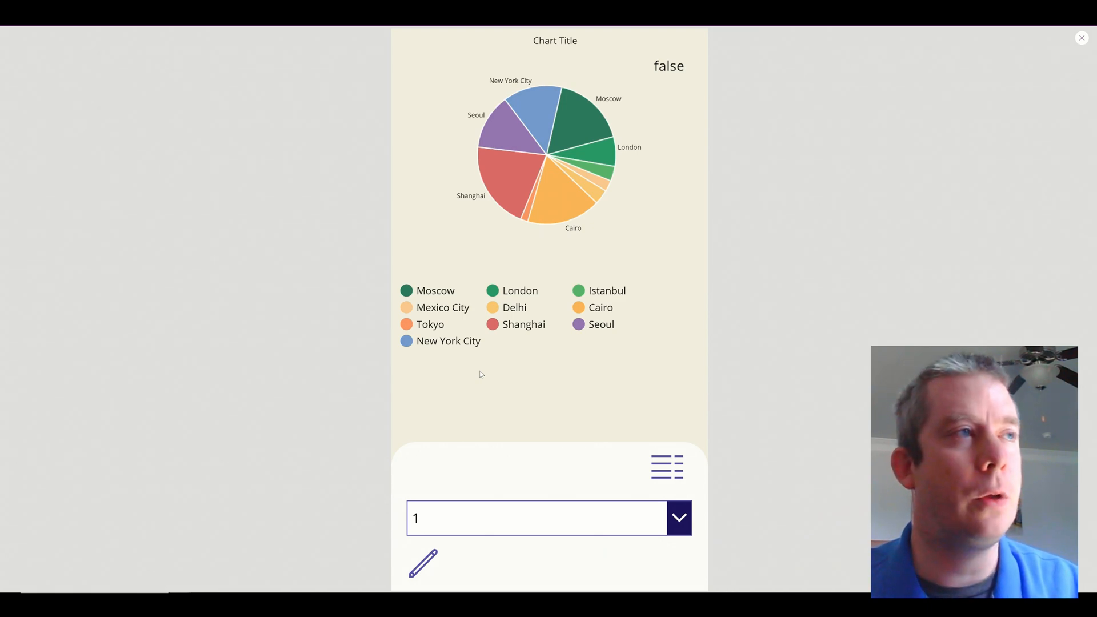
pyautogui.moveTo(578, 325)
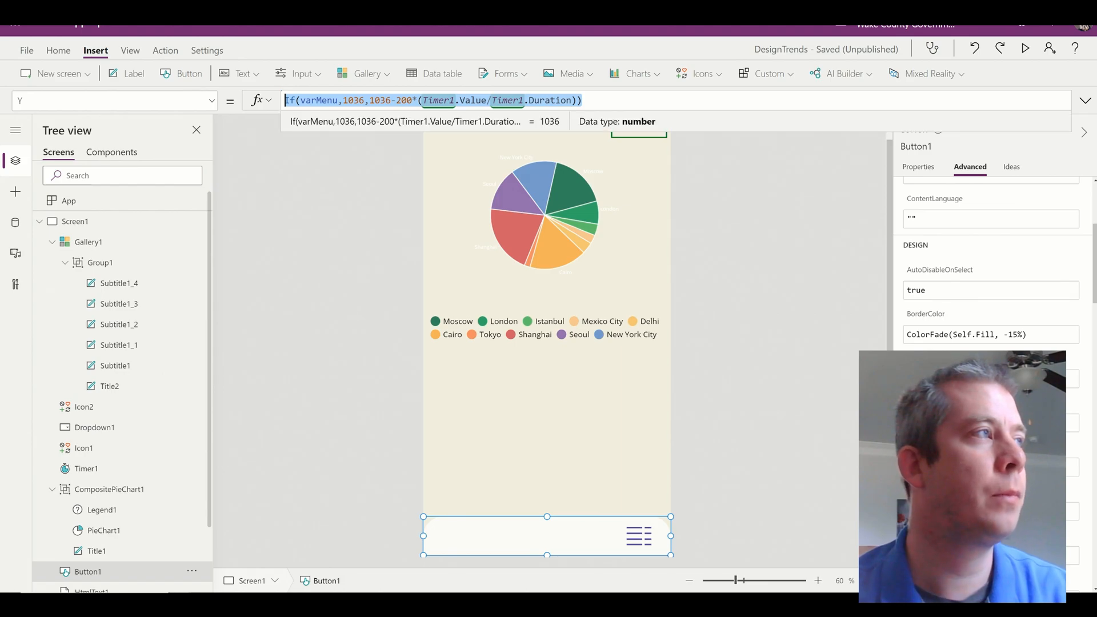
pyautogui.moveTo(638, 363)
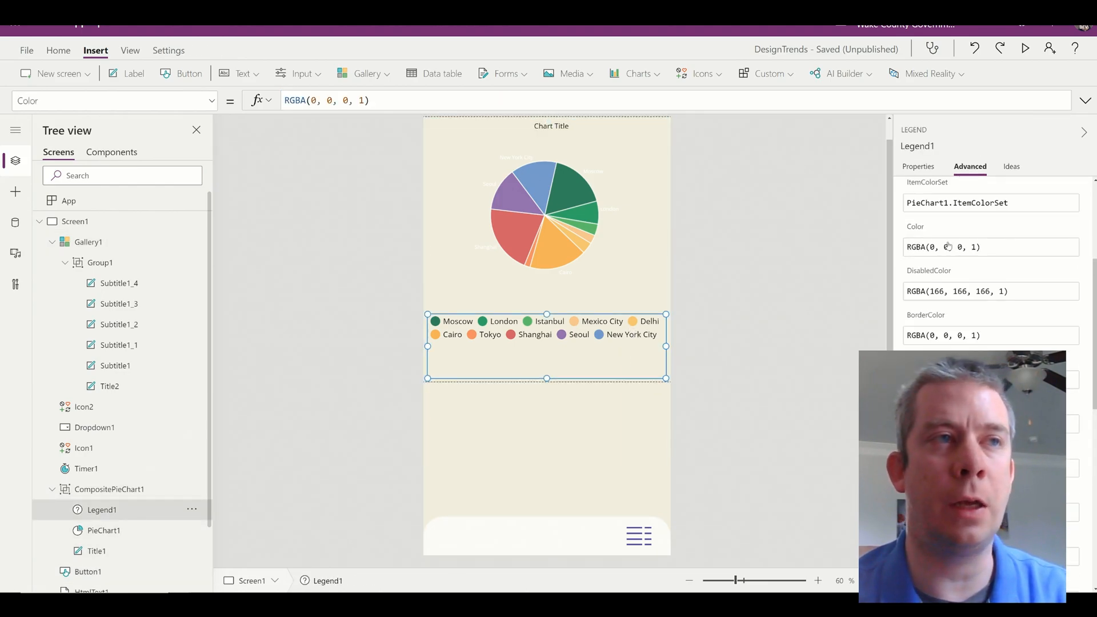
# Start editing Legend1's Color property value
pyautogui.click(971, 247)
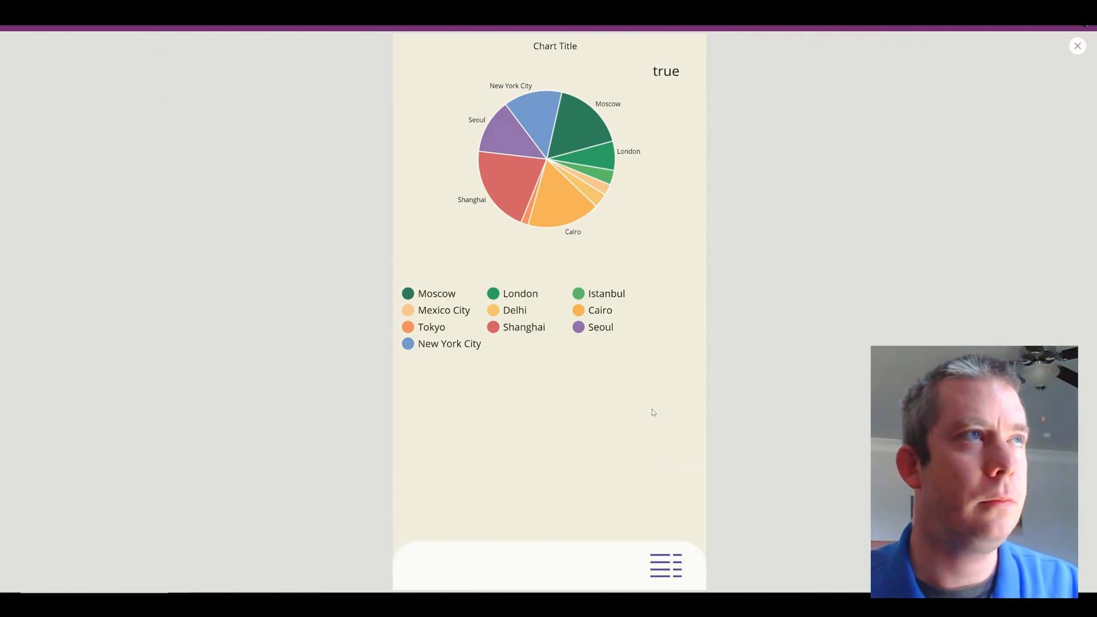
# Try the menu animation in preview, then close the preview
pyautogui.click(665, 565)
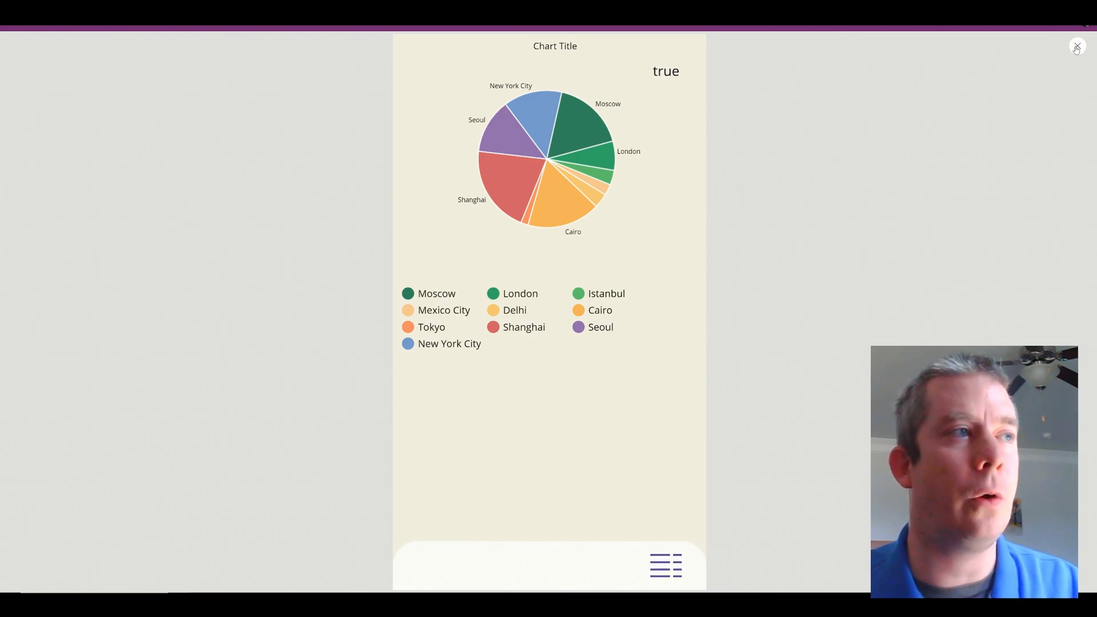
pyautogui.click(1076, 47)
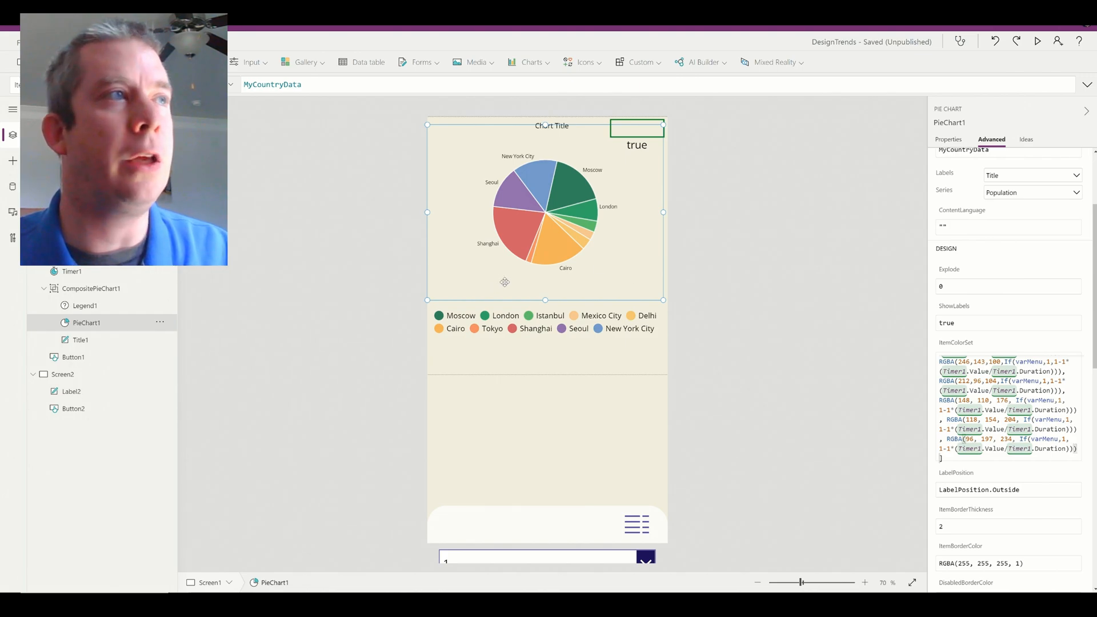
# Preview the app, toggle the menu to watch the pie chart fade, then return to editing
pyautogui.click(1037, 41)
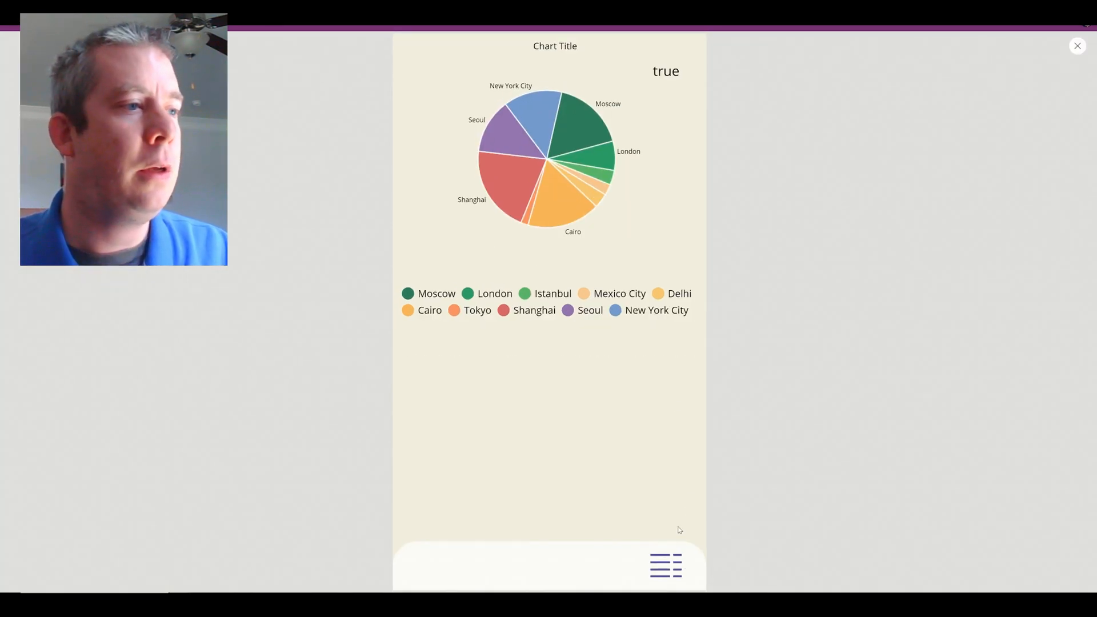
pyautogui.click(664, 565)
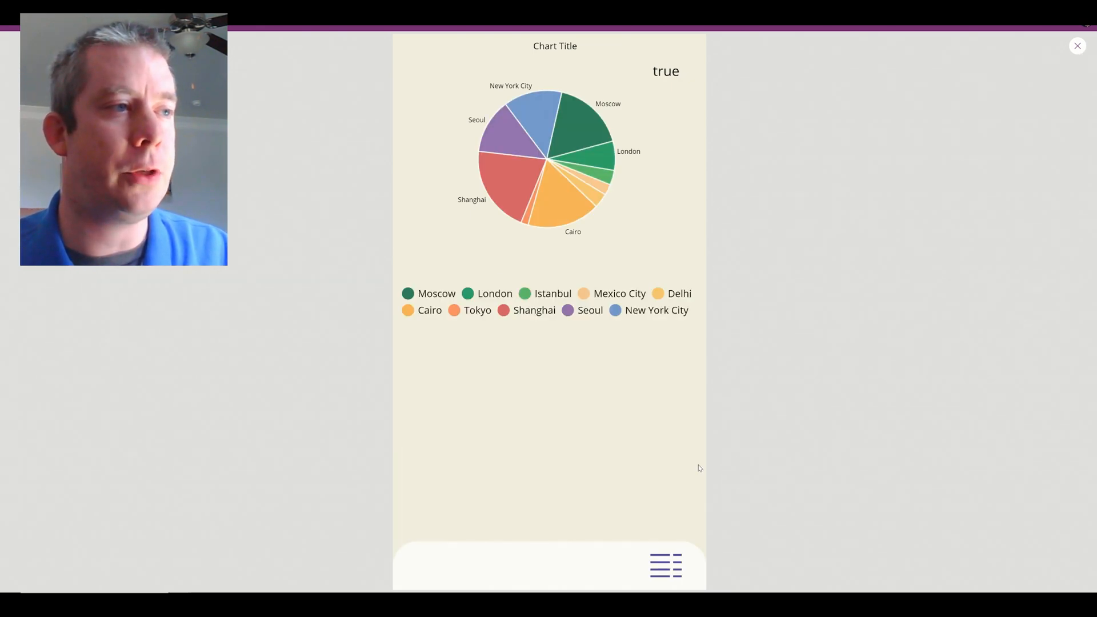
pyautogui.click(1077, 45)
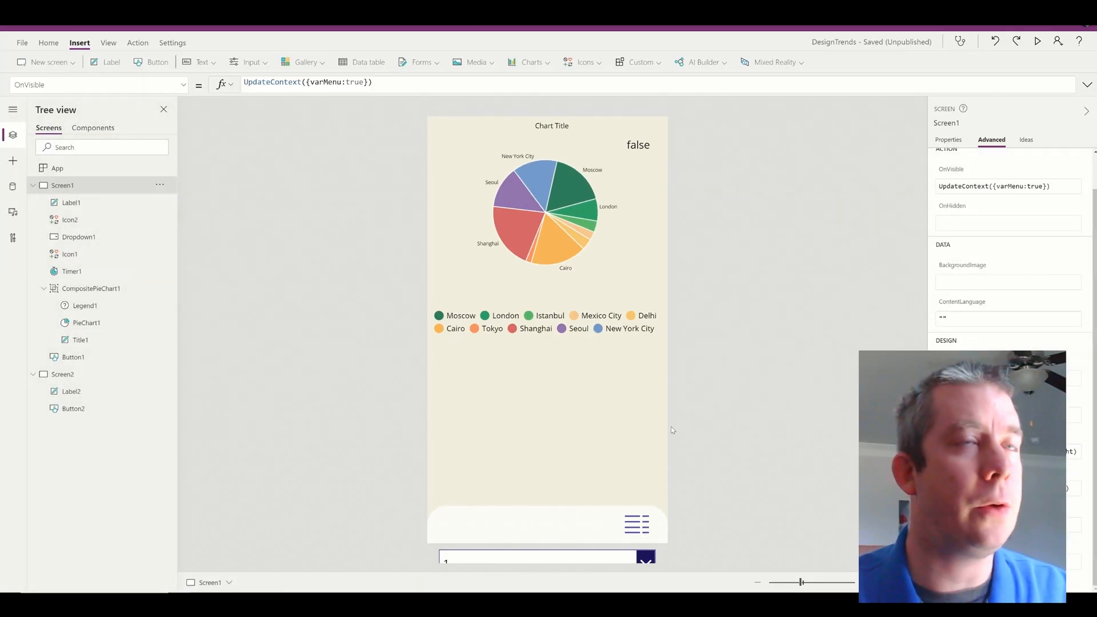
pyautogui.moveTo(706, 413)
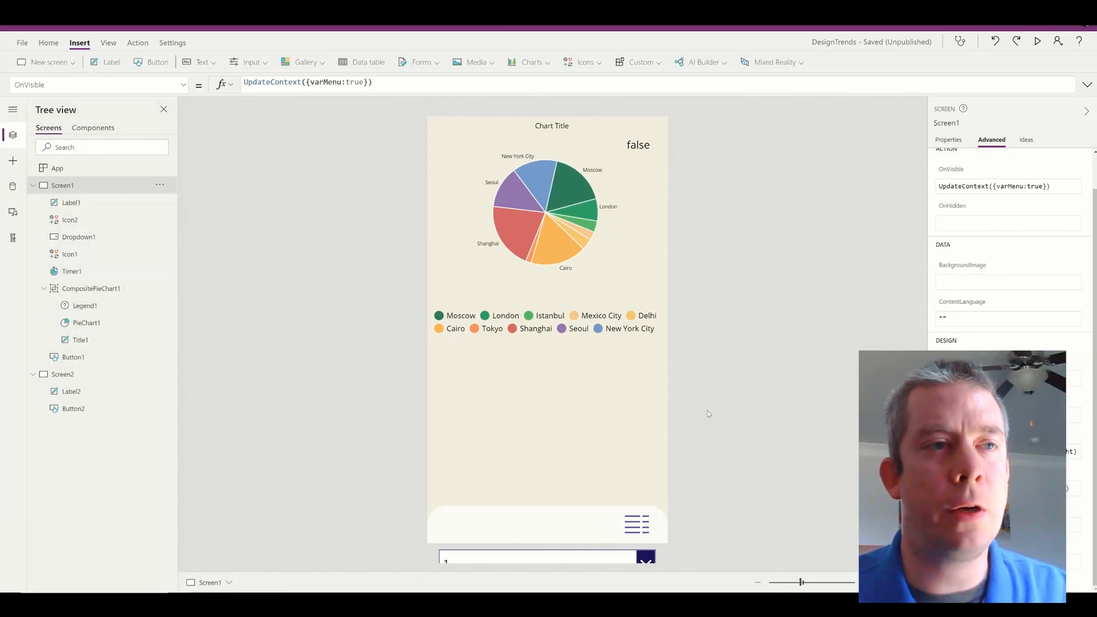
# Run the app once so the label updates to true, then stop the test run
pyautogui.click(1039, 42)
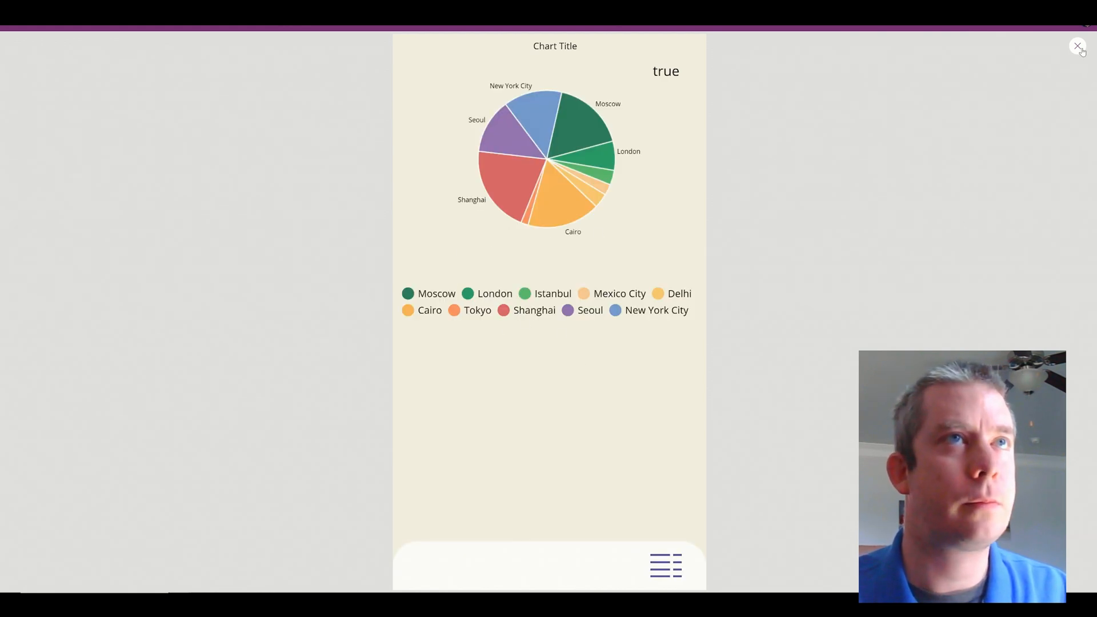
pyautogui.click(1077, 45)
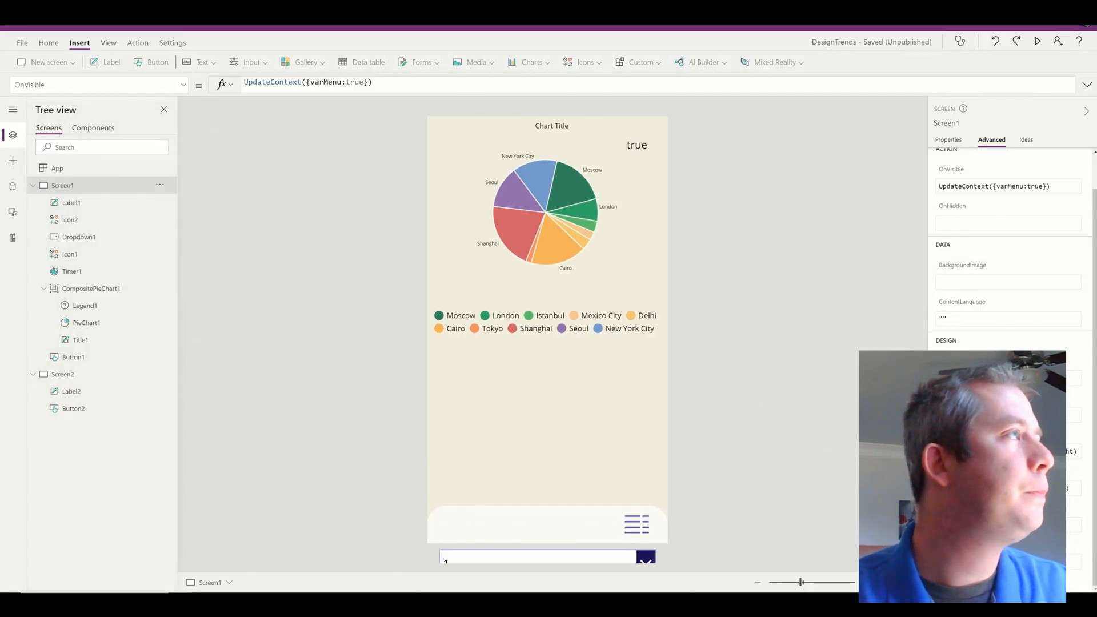
# Insert a vertical gallery with Items Filter(MyCountryData, Dropdown1.Selected.Value = City)
pyautogui.click(305, 61)
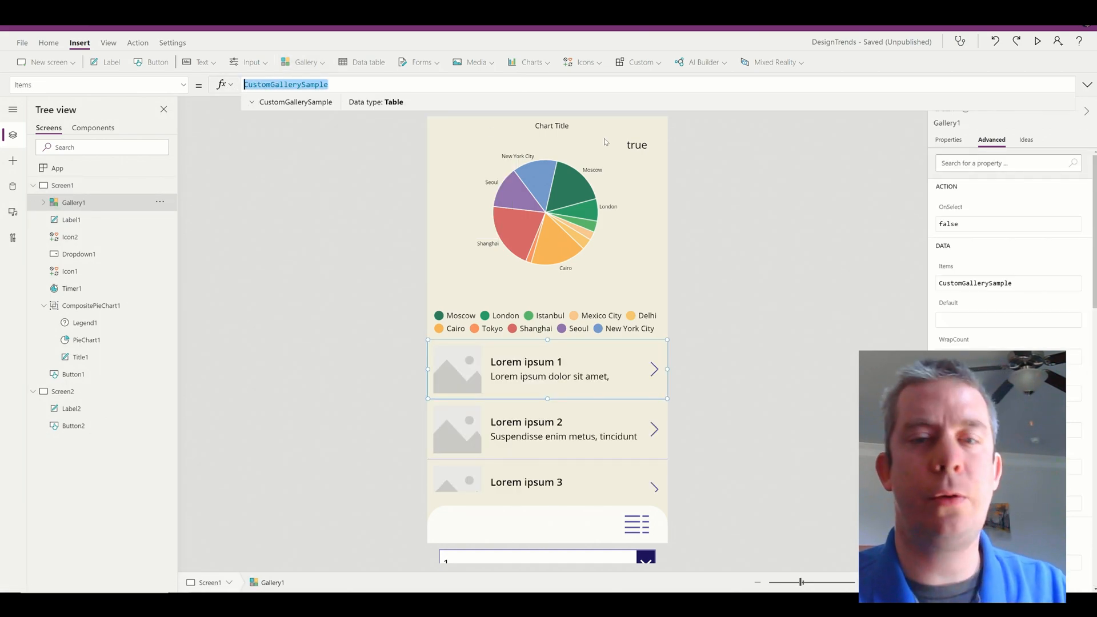
pyautogui.write('Fi')
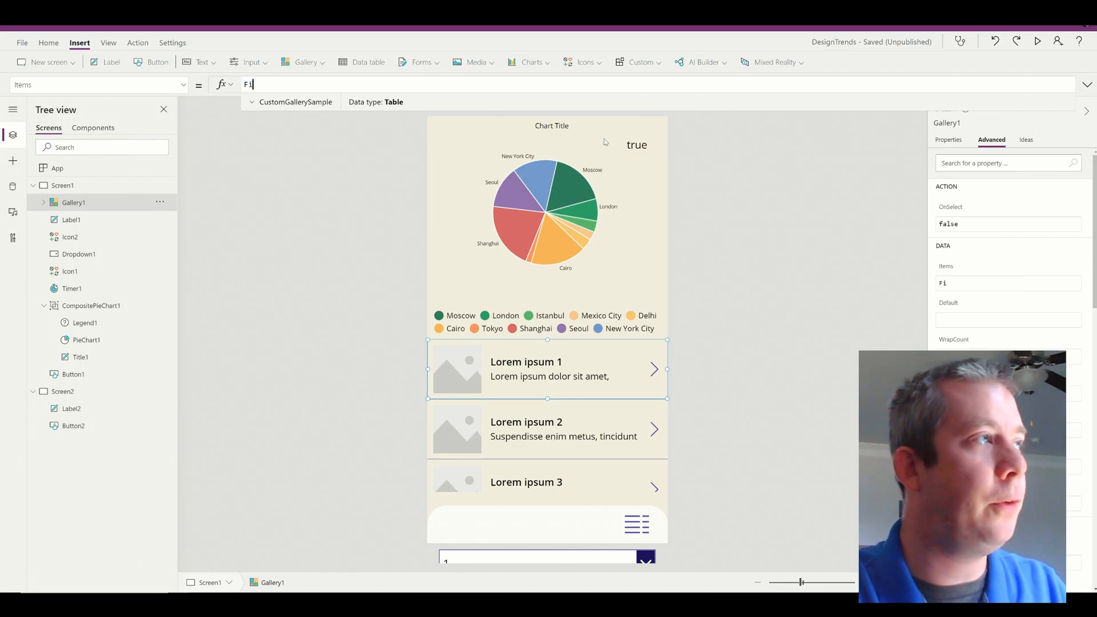
pyautogui.write('Filter(')
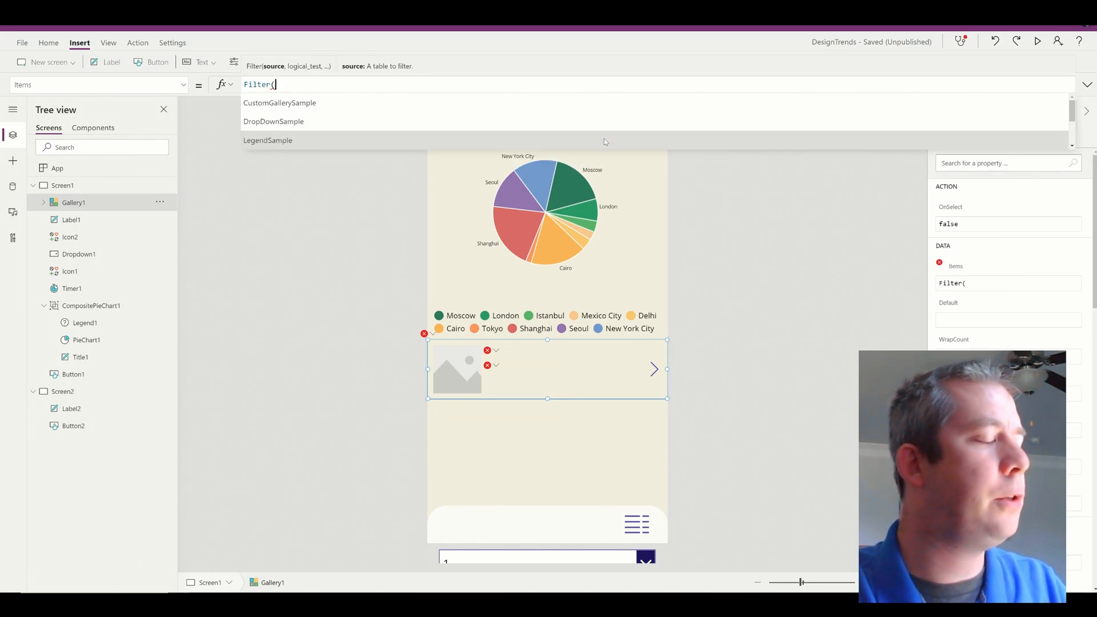
pyautogui.write('MyCountryData,')
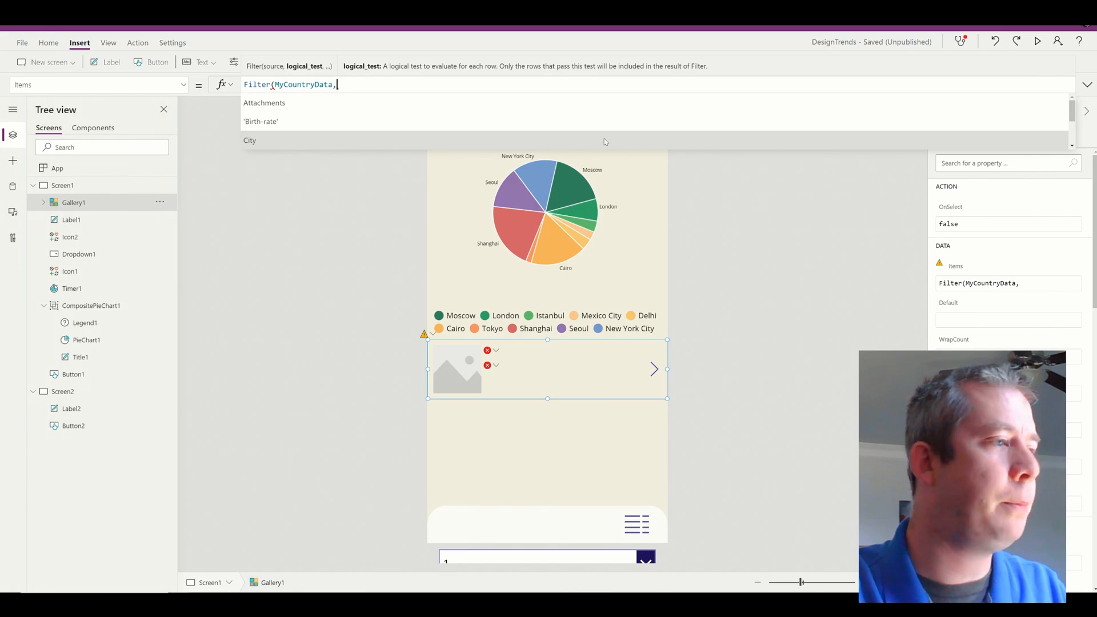
pyautogui.write('Dropdown1')
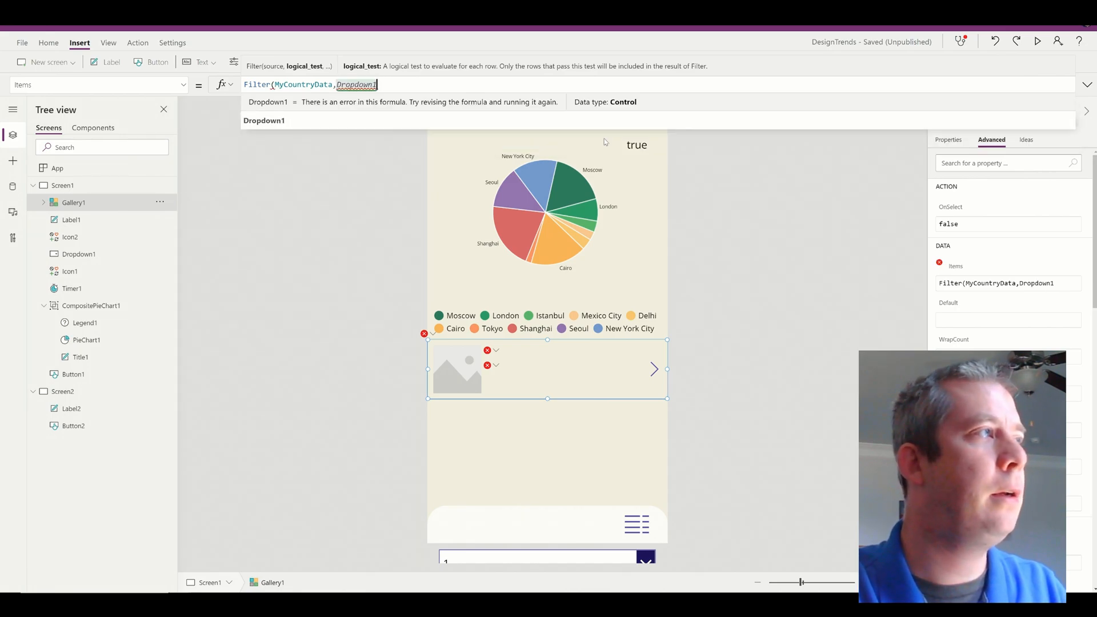
pyautogui.write('.Se')
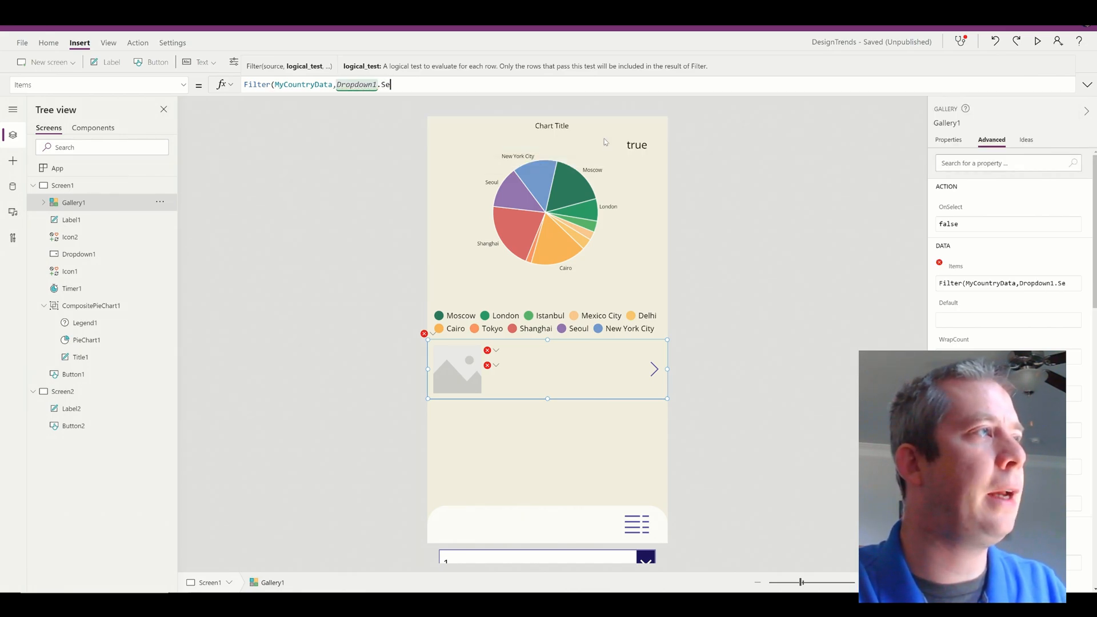
pyautogui.write('lected.Value = City')
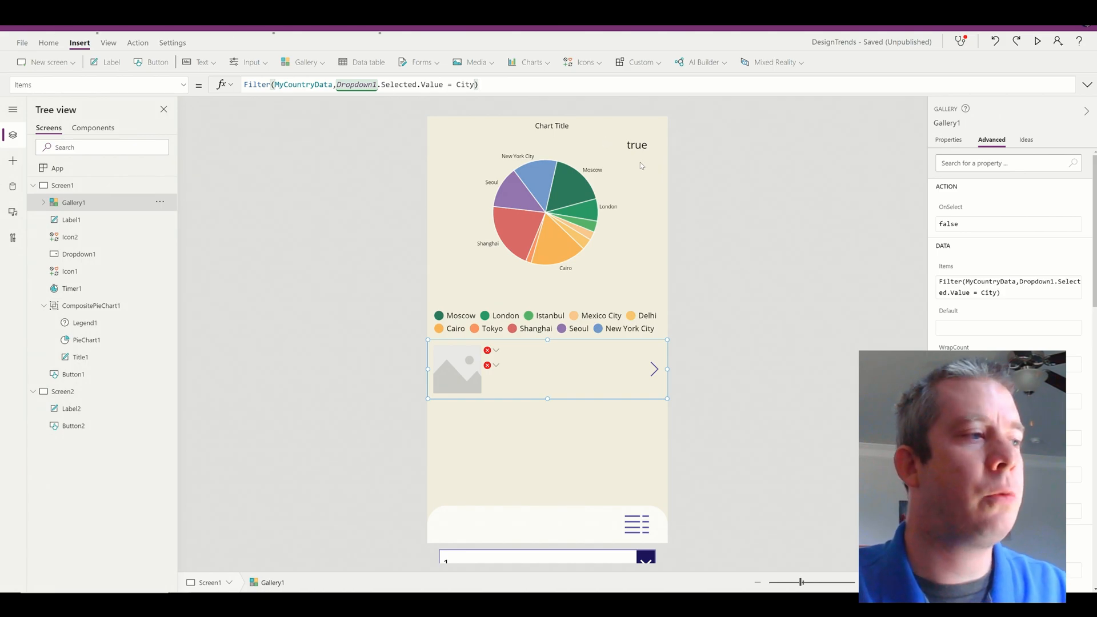
pyautogui.moveTo(491, 352)
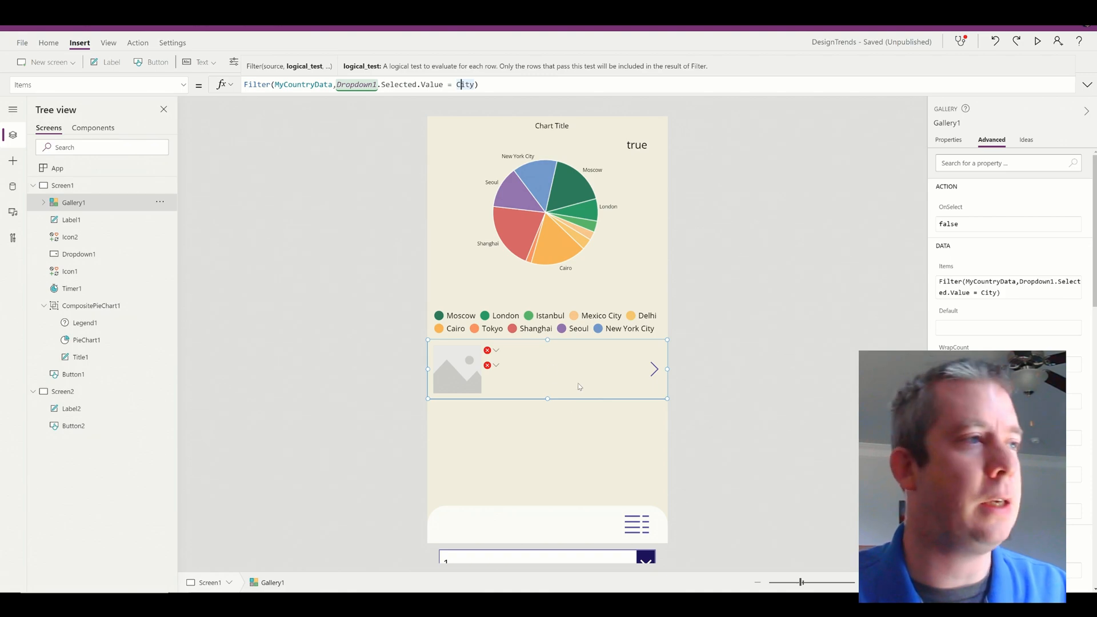
# Set the gallery's Title2 text to ThisItem.City
pyautogui.click(487, 350)
pyautogui.write('ThisItem.City')
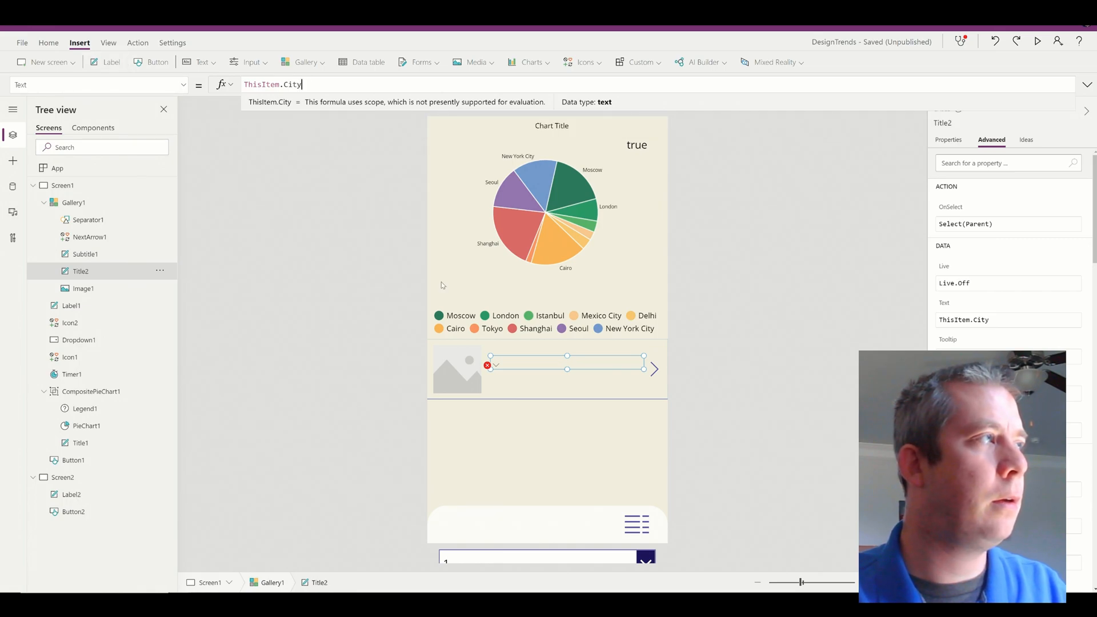
pyautogui.click(84, 254)
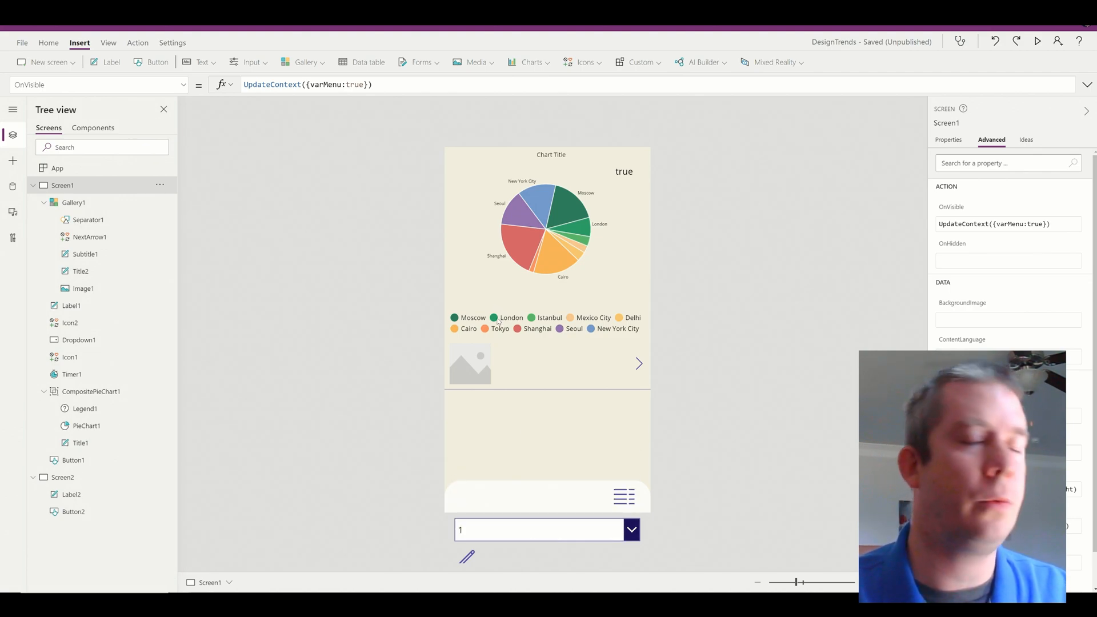
pyautogui.moveTo(508, 321)
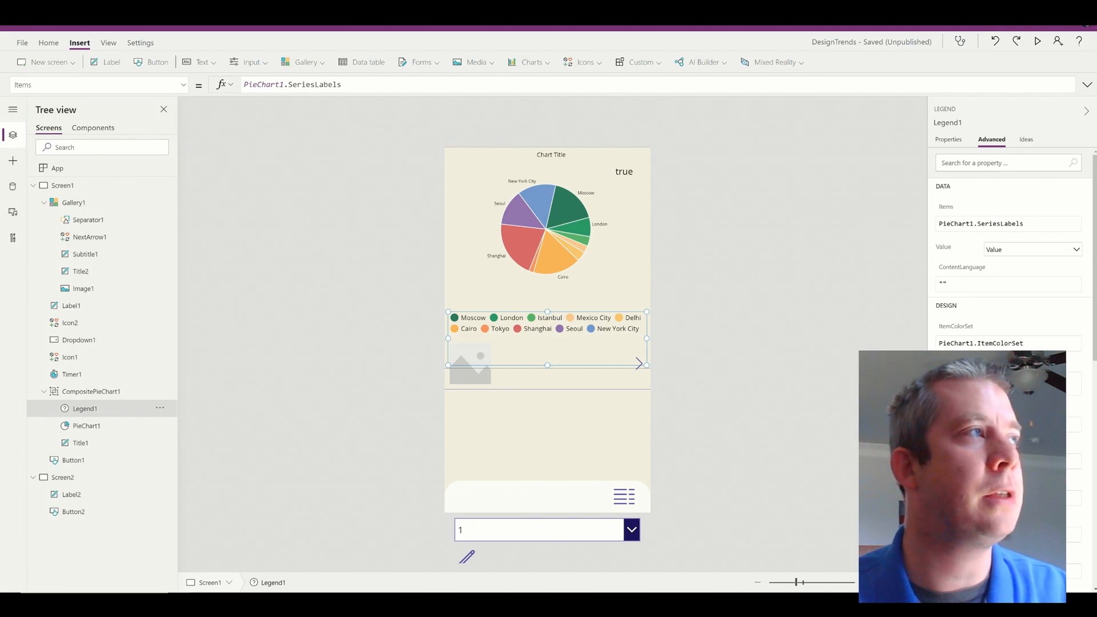
# Set Dropdown1 Items to PieChart1.SeriesLabels so the gallery shows Moscow with 10000
pyautogui.click(315, 83)
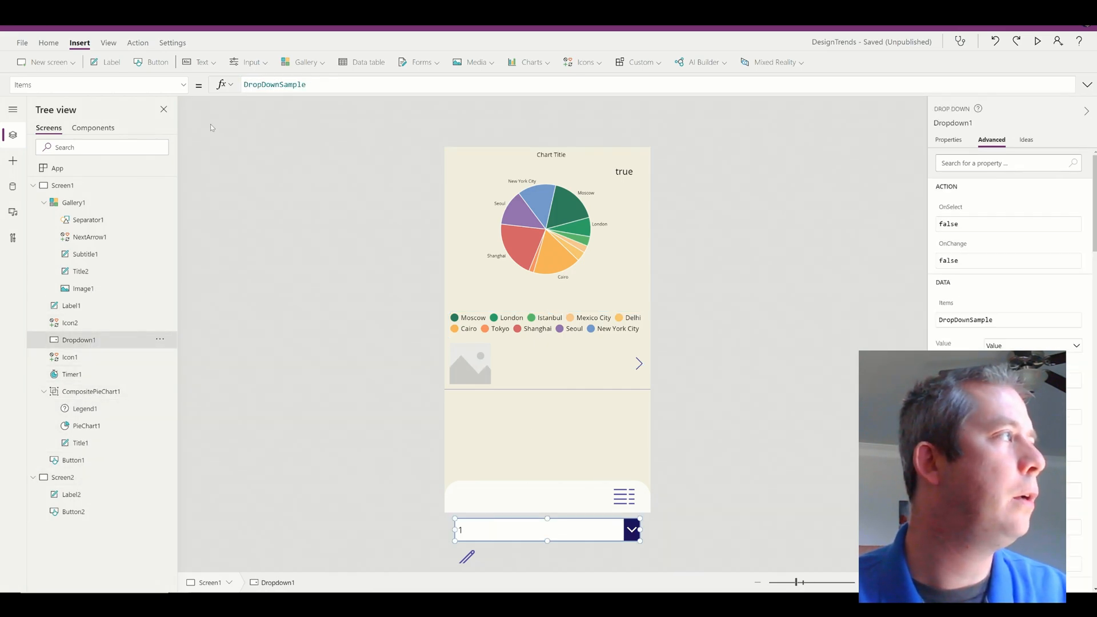
pyautogui.write('PieChart1.SeriesLabels')
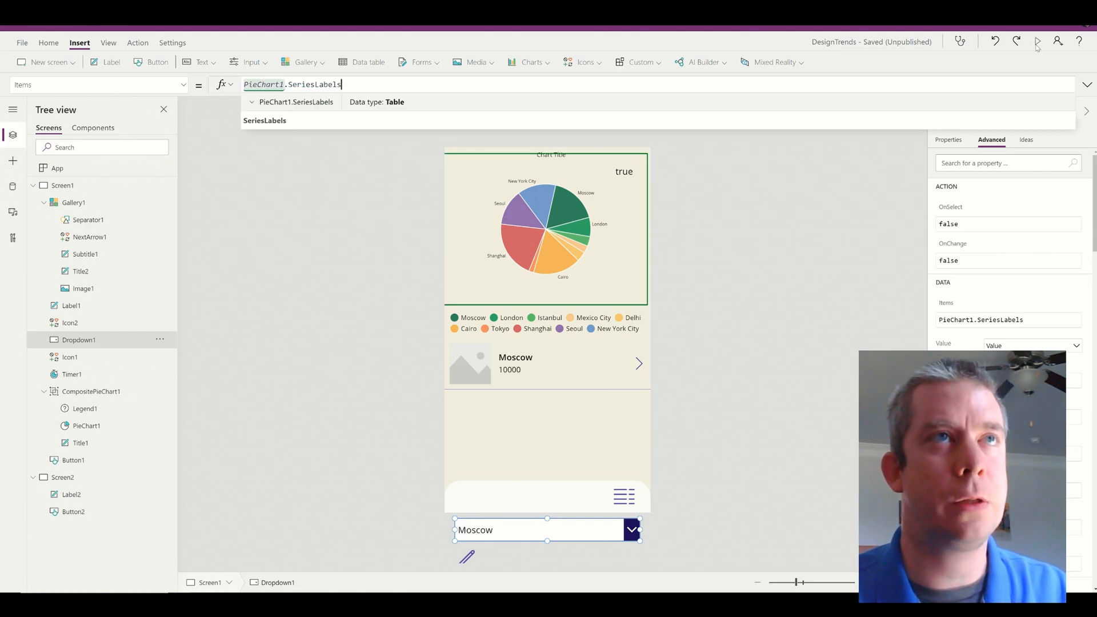
# Preview the app and pick different cities from the dropdown to check the gallery filter
pyautogui.click(1038, 42)
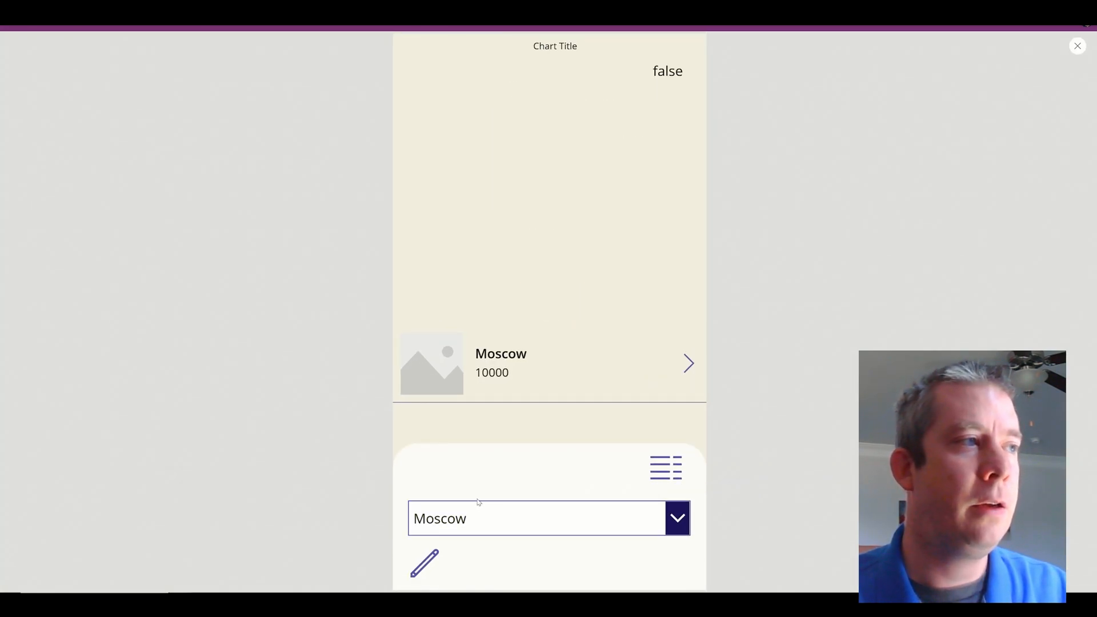
pyautogui.click(676, 518)
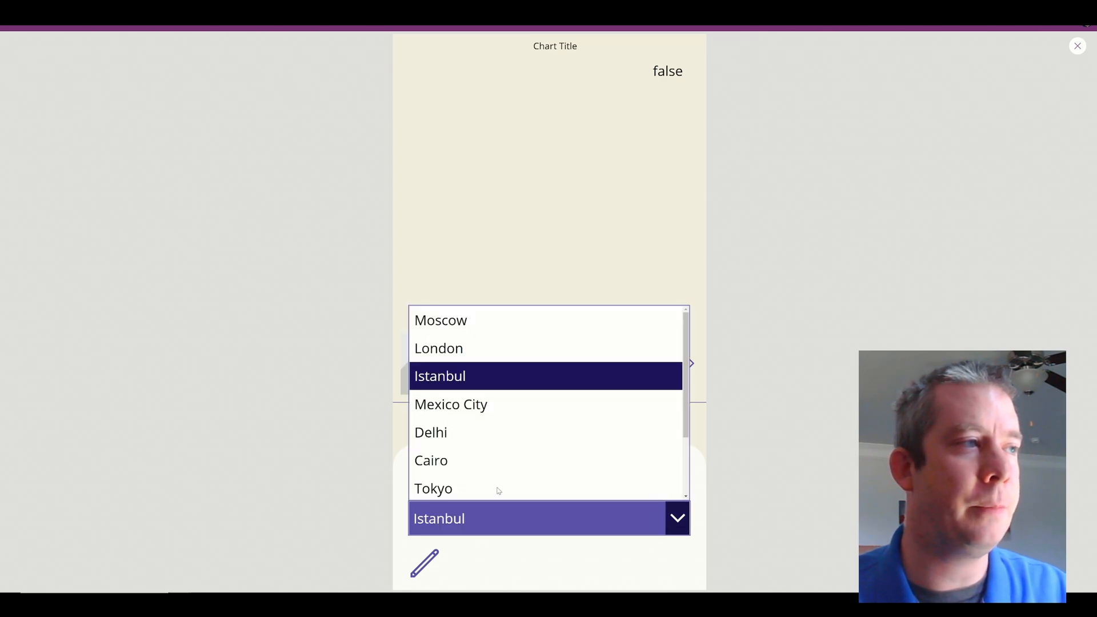
pyautogui.click(439, 348)
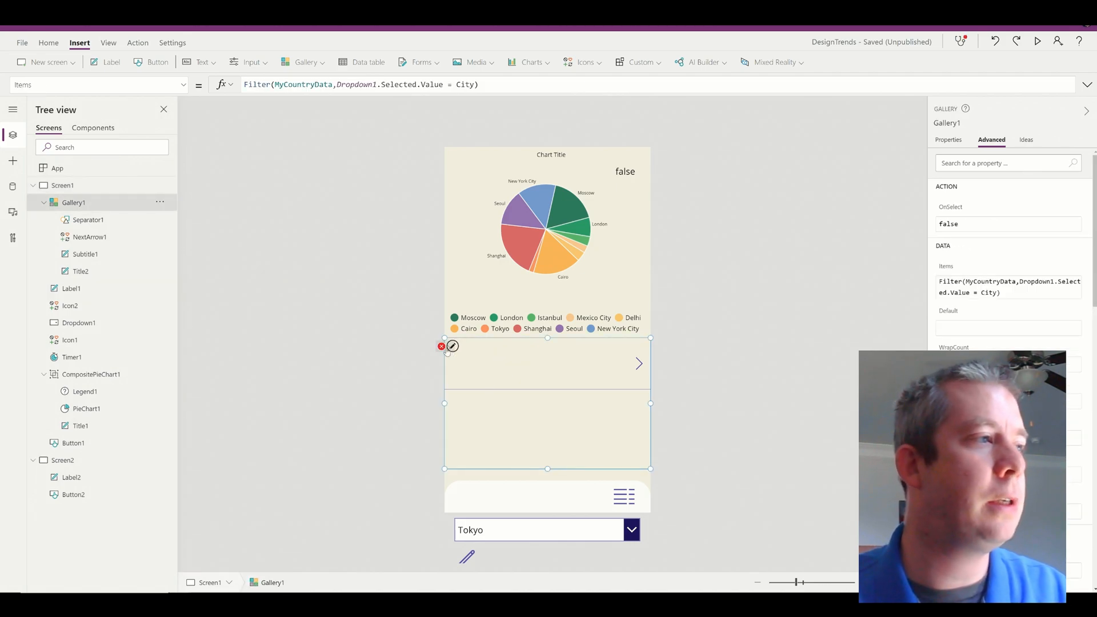
# Set Title2 Width to Parent.TemplateWidth - 104 and verify Tokyo with 1000 in preview
pyautogui.click(80, 271)
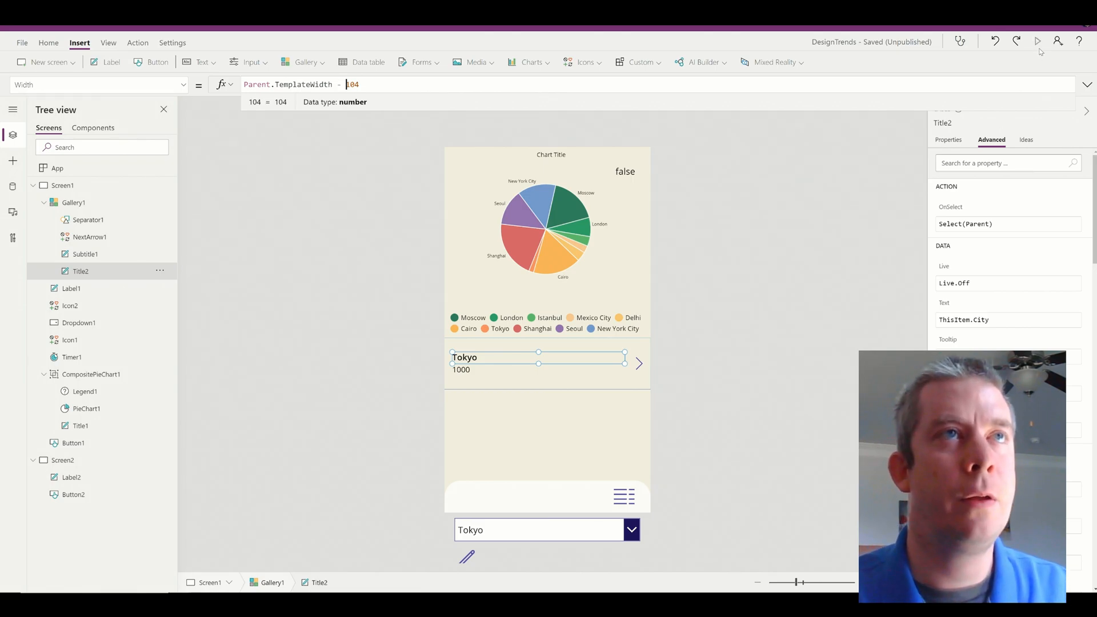
pyautogui.click(1038, 41)
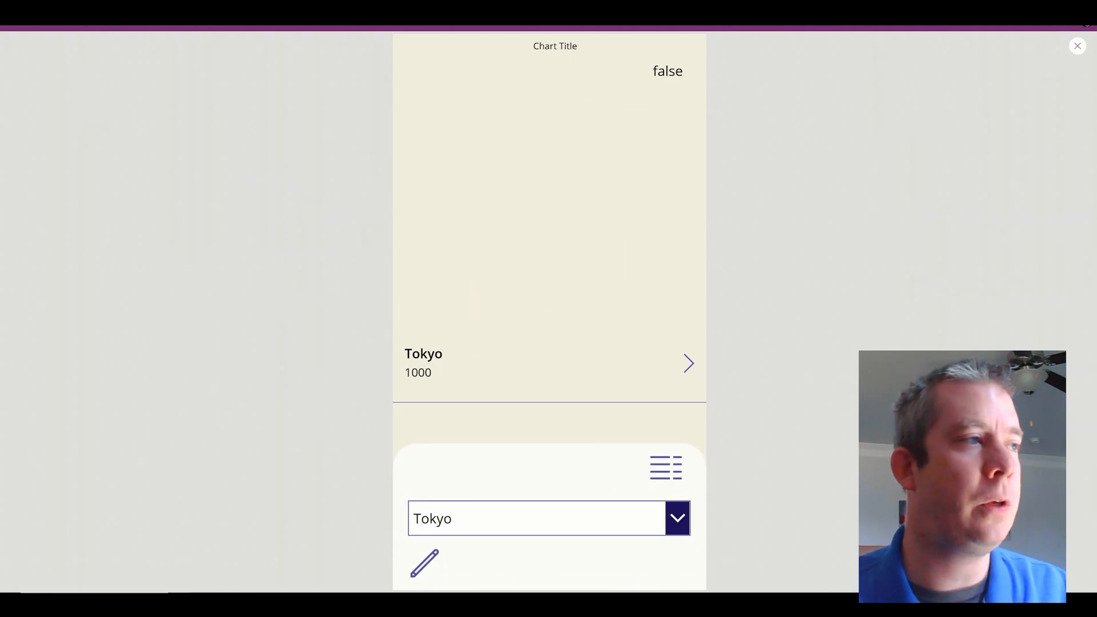
pyautogui.click(1076, 45)
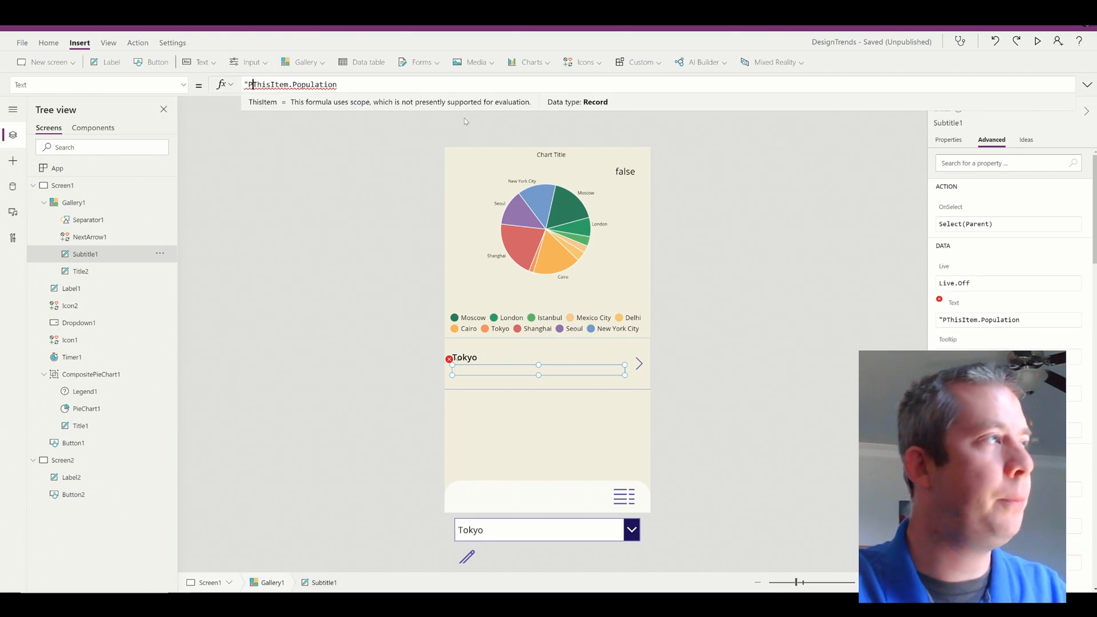
# Set Subtitle1 Text to "Population: " & ThisItem.Population and edit the copied stat lines
pyautogui.write('opulatino')
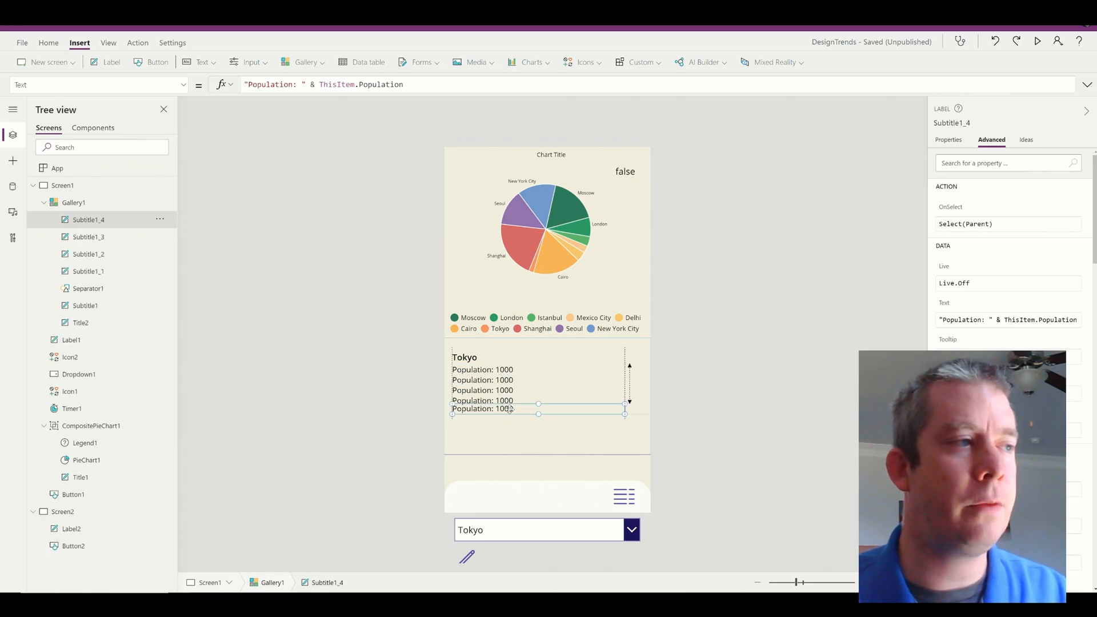
pyautogui.click(85, 305)
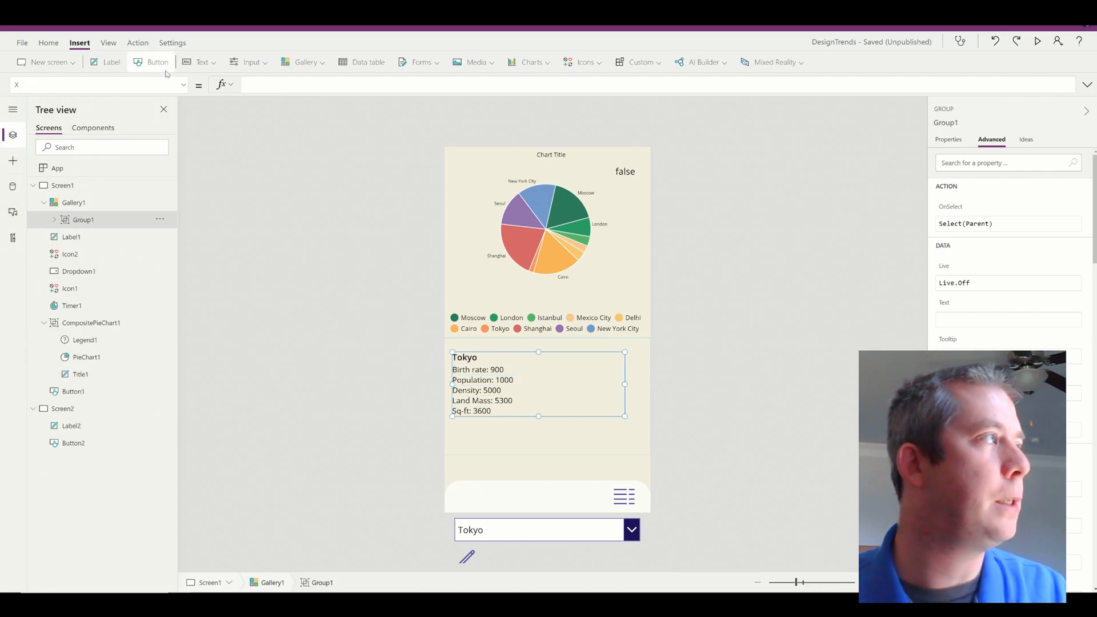
# Set Group1 Color to RGBA(252,252,249, If(varMenu,0,0+1*(Timer1.Value/Timer1.Duration)))
pyautogui.click(92, 85)
pyautogui.write('Color')
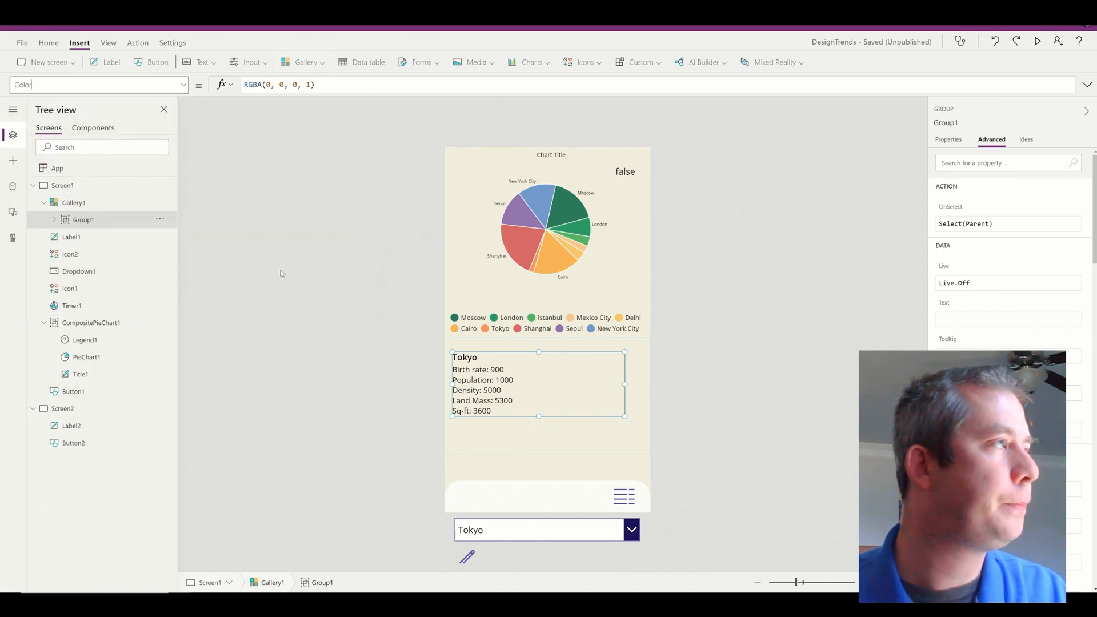
pyautogui.click(84, 341)
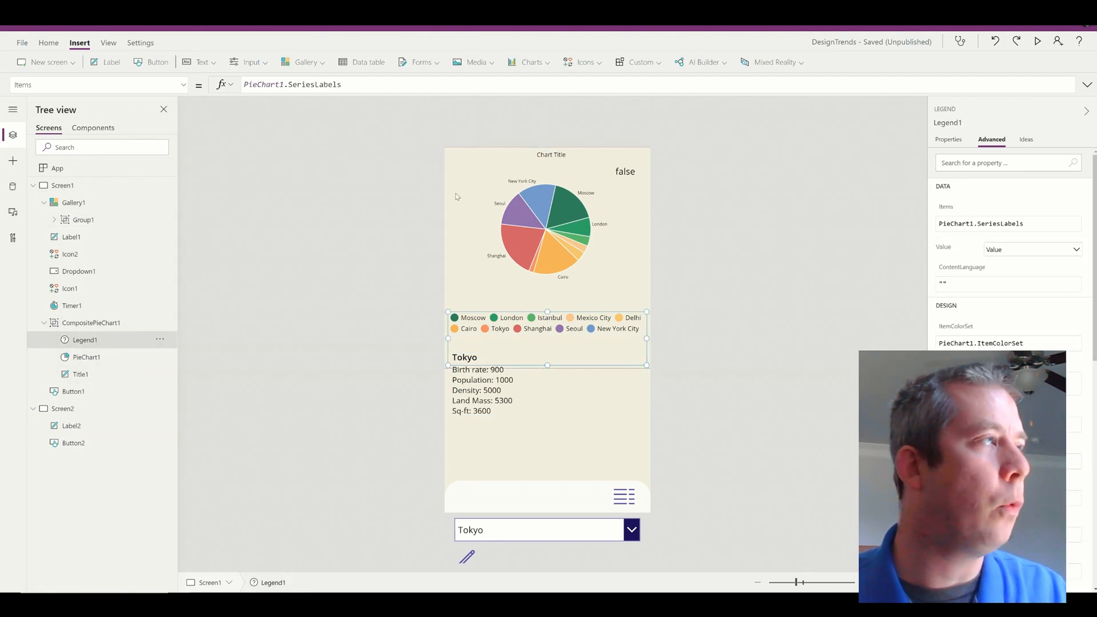
pyautogui.moveTo(211, 101)
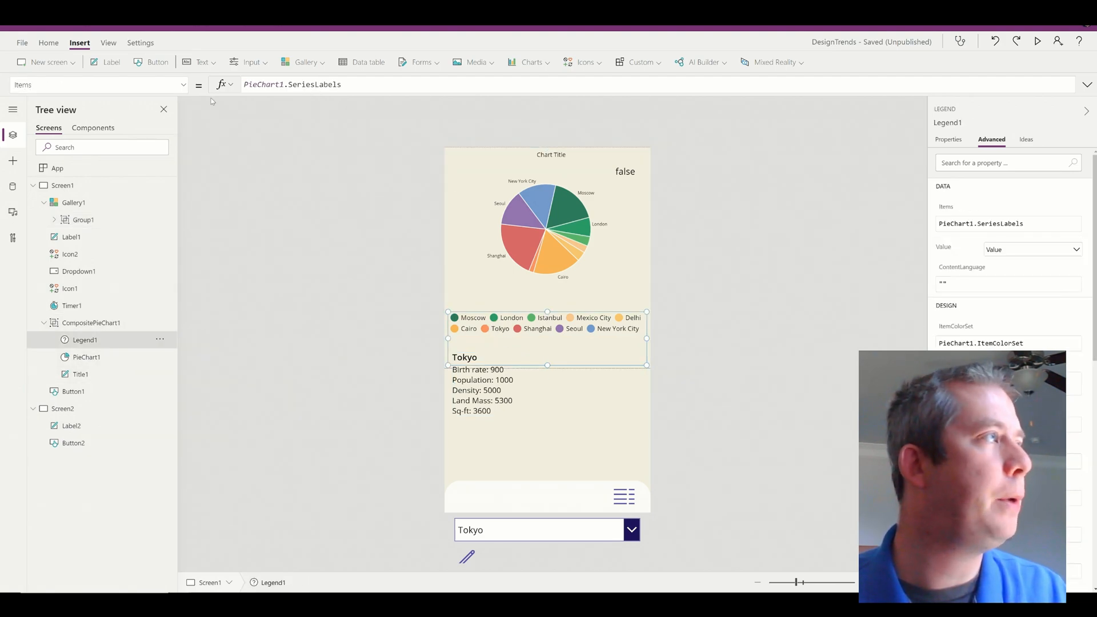
pyautogui.click(96, 85)
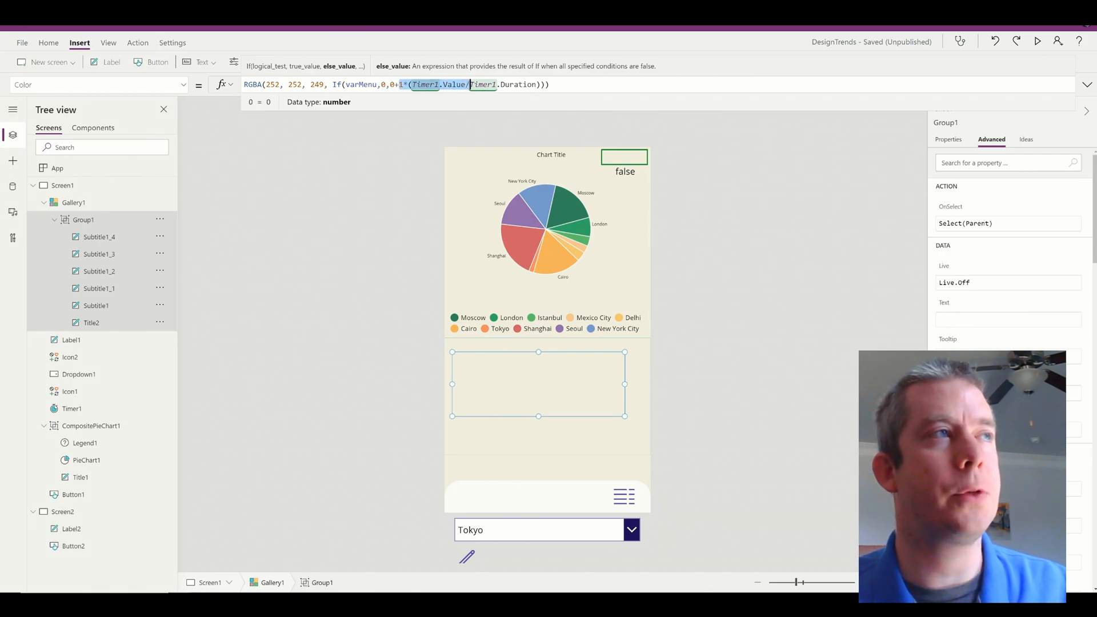
pyautogui.click(1036, 41)
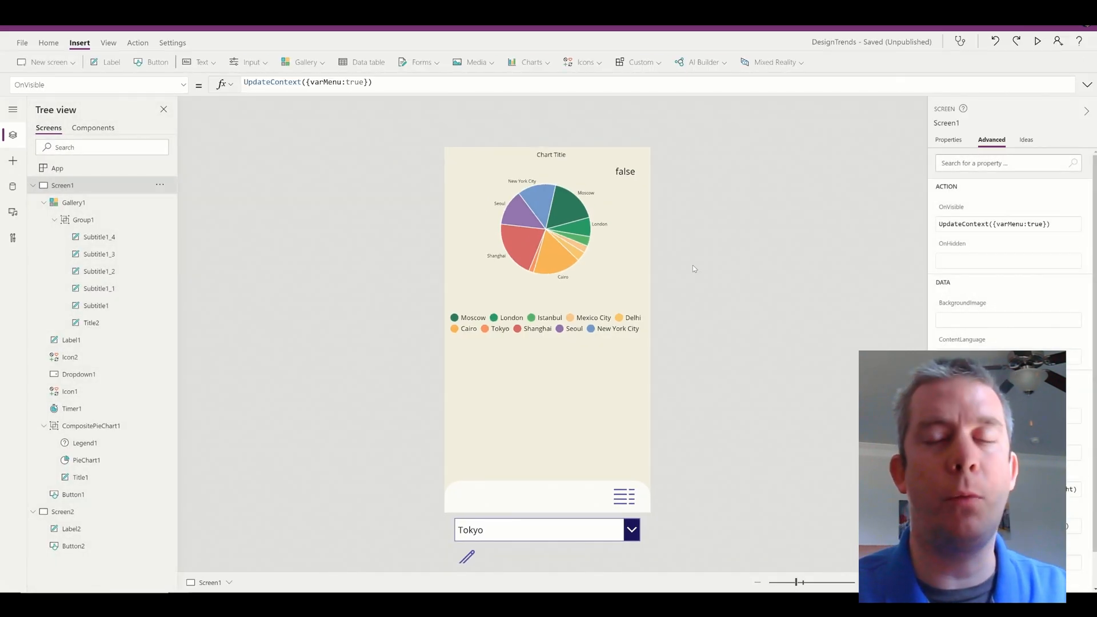
pyautogui.moveTo(514, 306)
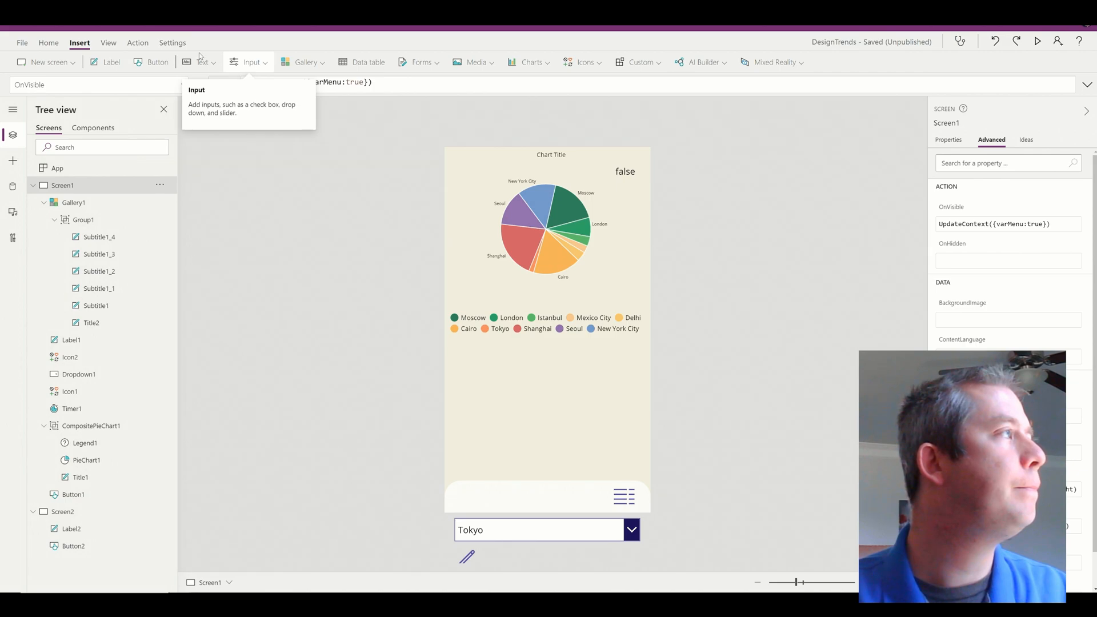
# Insert an HTML text covering the screen with a linear-gradient div, then preview it
pyautogui.click(202, 62)
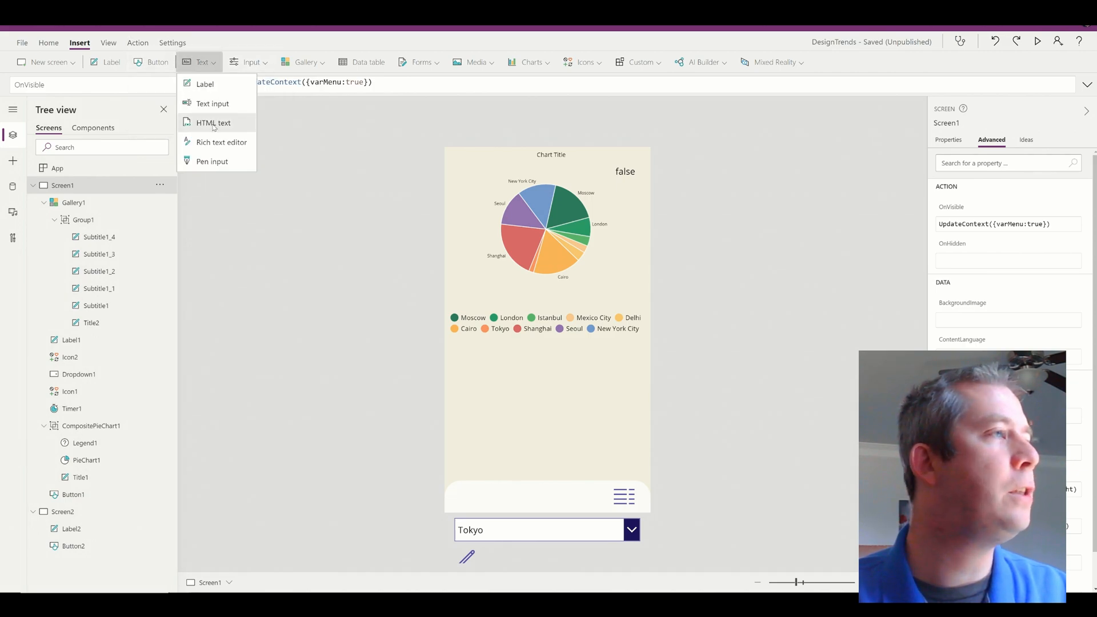
pyautogui.click(214, 122)
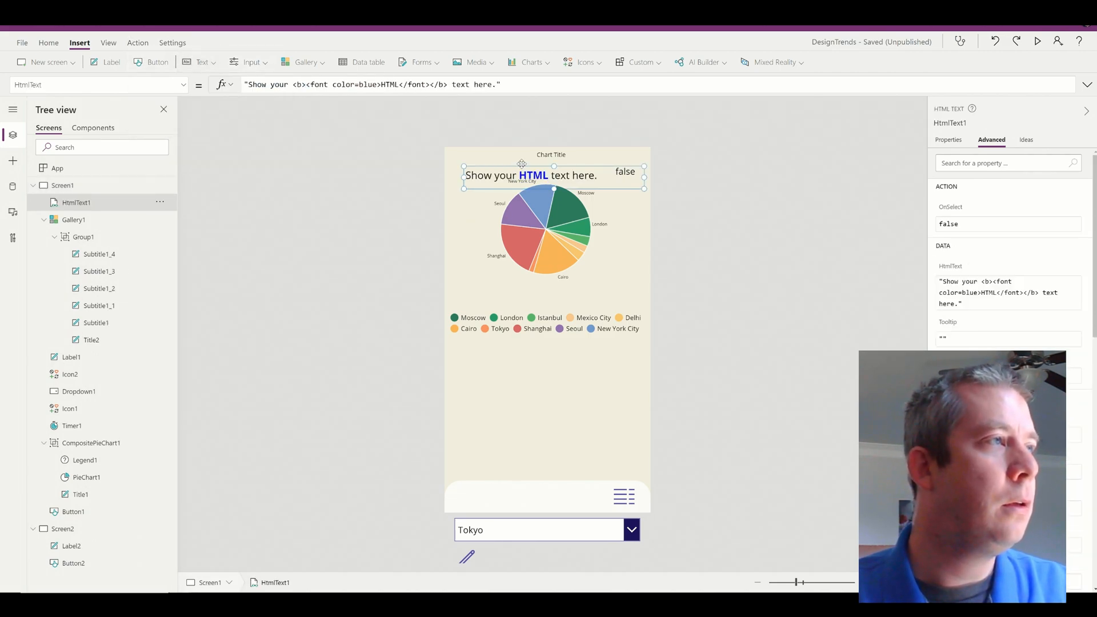
pyautogui.moveTo(521, 174); pyautogui.dragTo(521, 155)
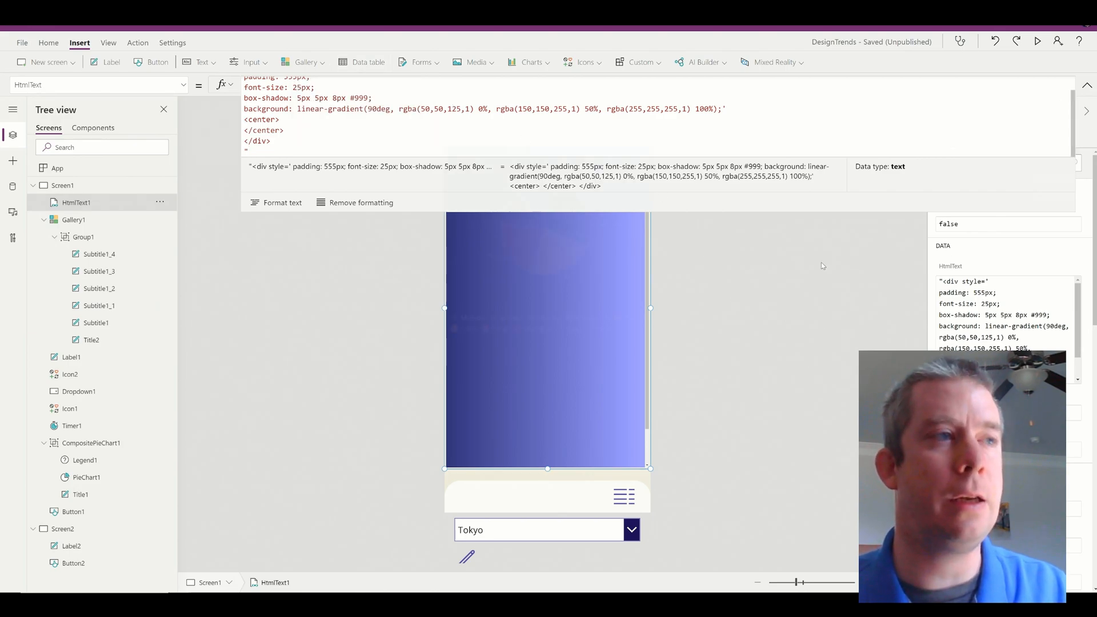
pyautogui.click(1038, 42)
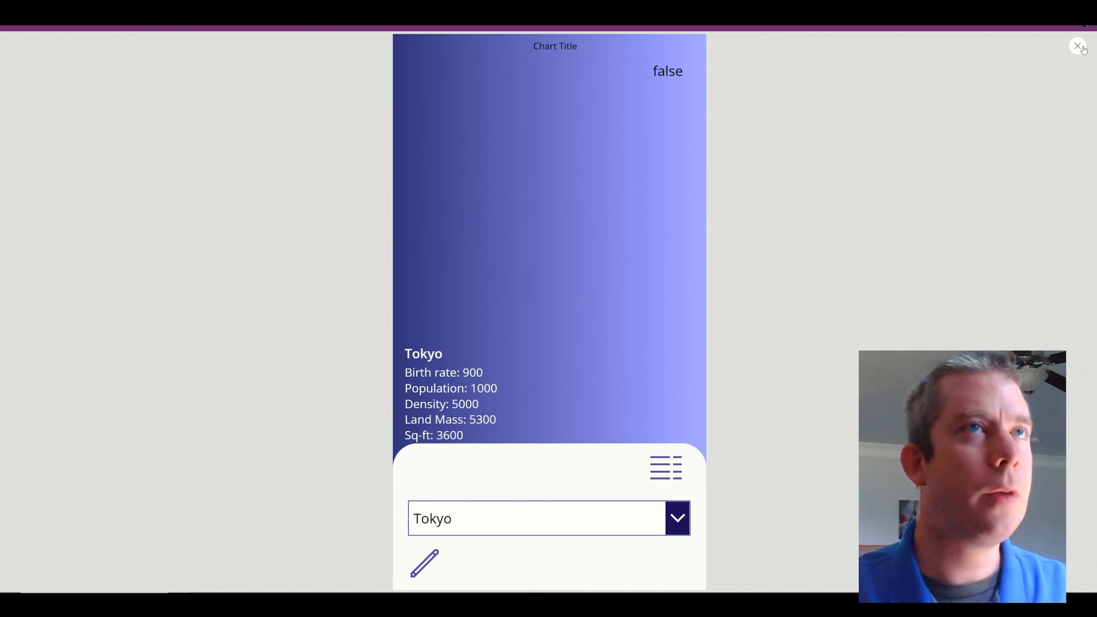
# Change Gallery1 Y to 600-450*(Timer1.Value/Timer1.Duration) and preview the slide-up
pyautogui.click(1076, 46)
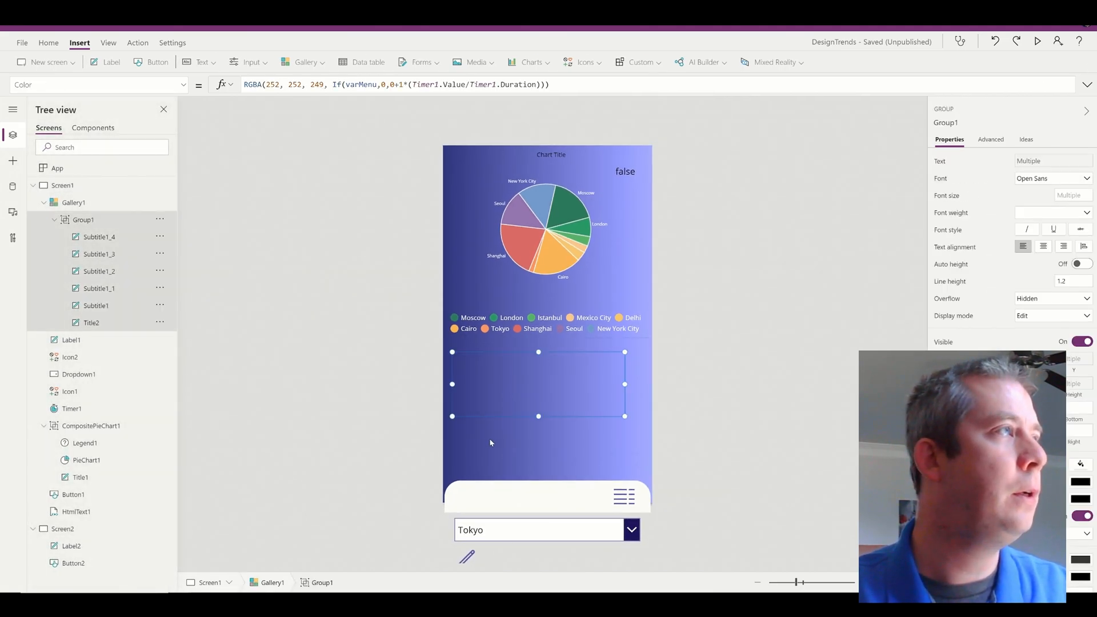
pyautogui.click(98, 85)
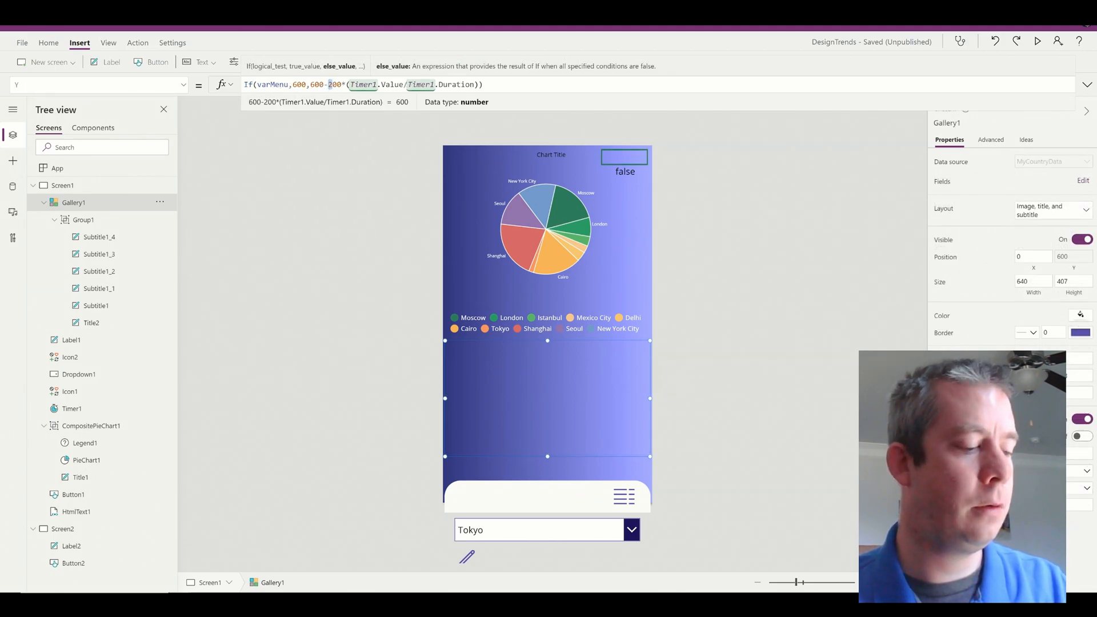
pyautogui.write('450')
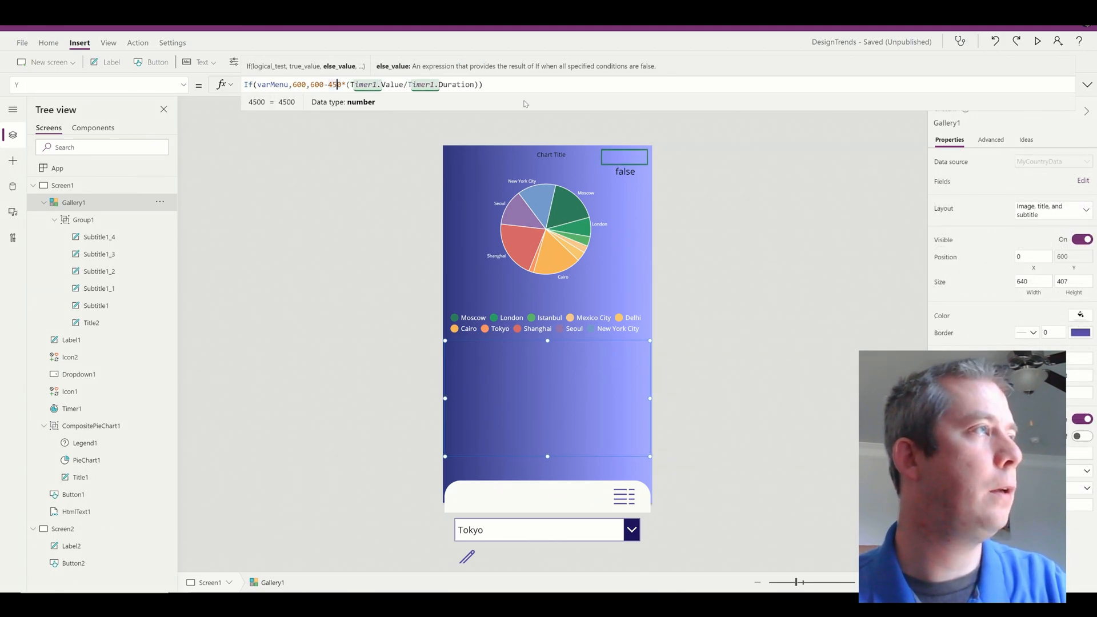
pyautogui.click(1038, 43)
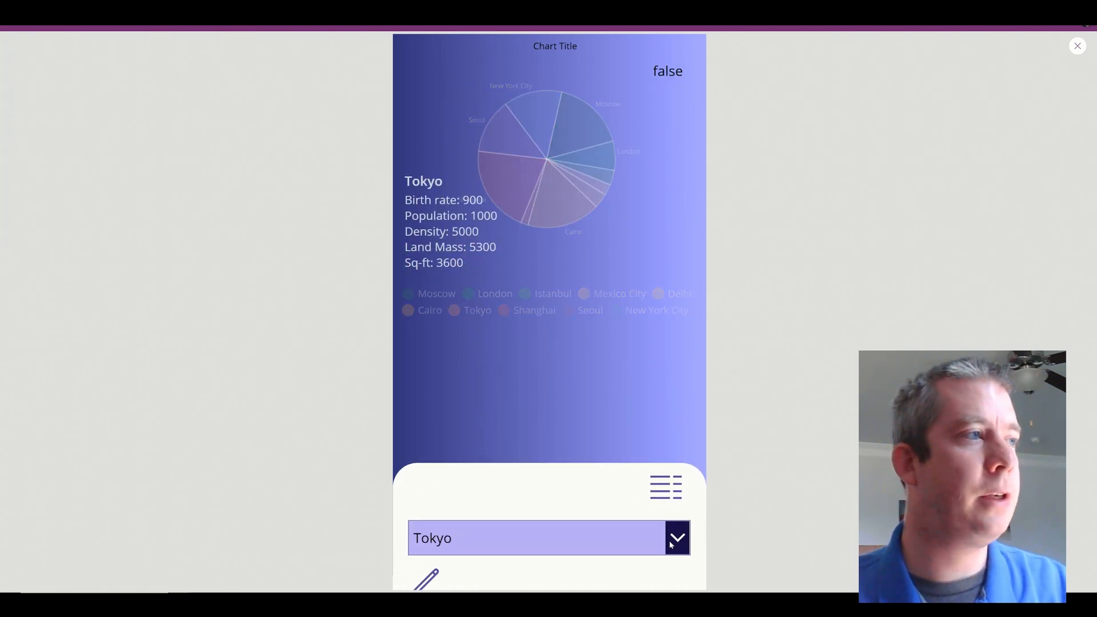
# Toggle the menu icon between the pie chart view and the city stats view
pyautogui.click(675, 537)
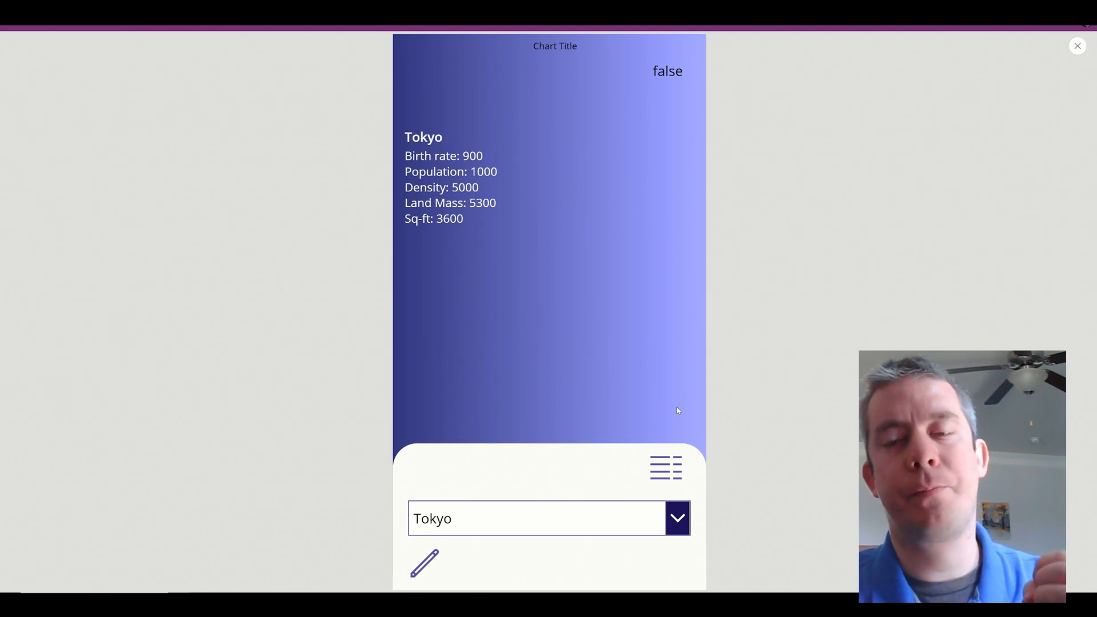
pyautogui.moveTo(665, 486)
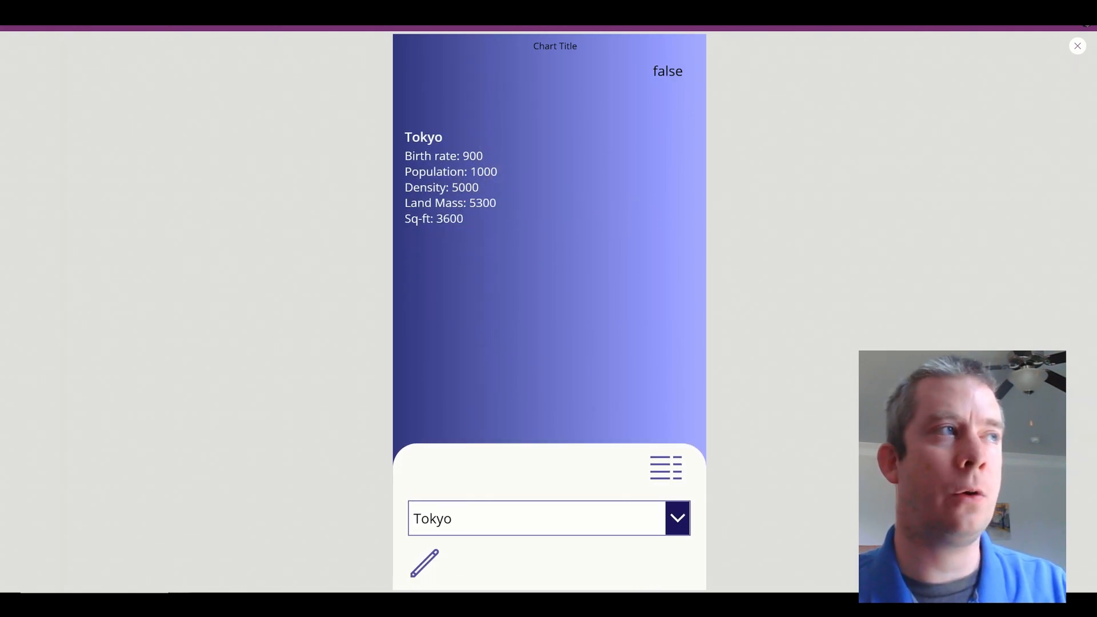
pyautogui.click(663, 467)
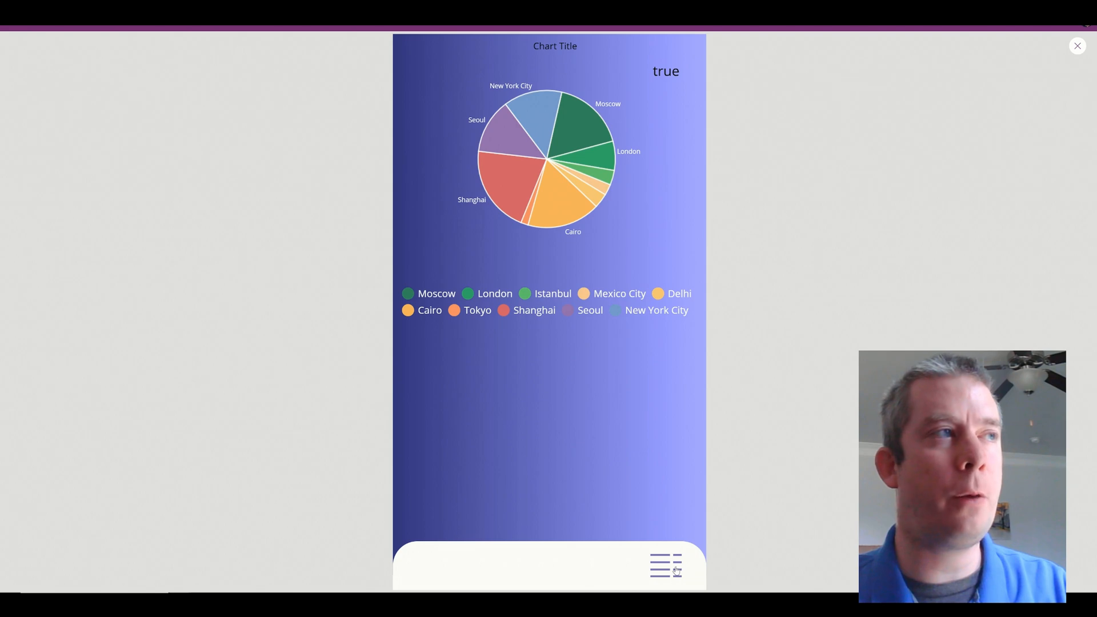
pyautogui.click(665, 565)
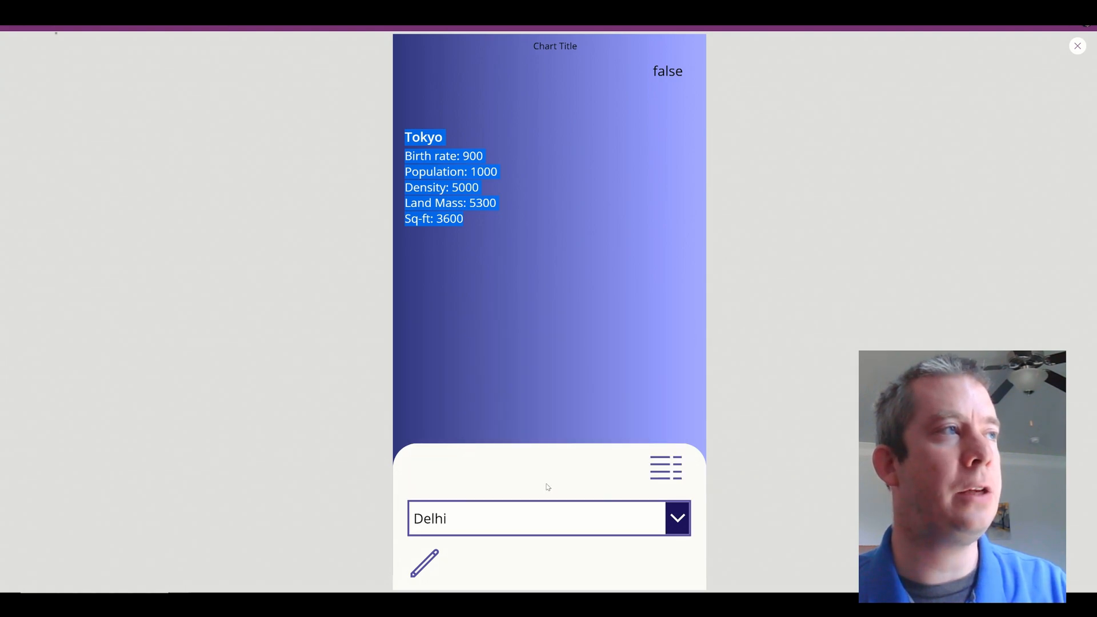
# Show stats for Mexico City, Moscow, London and another city, then close preview
pyautogui.click(675, 517)
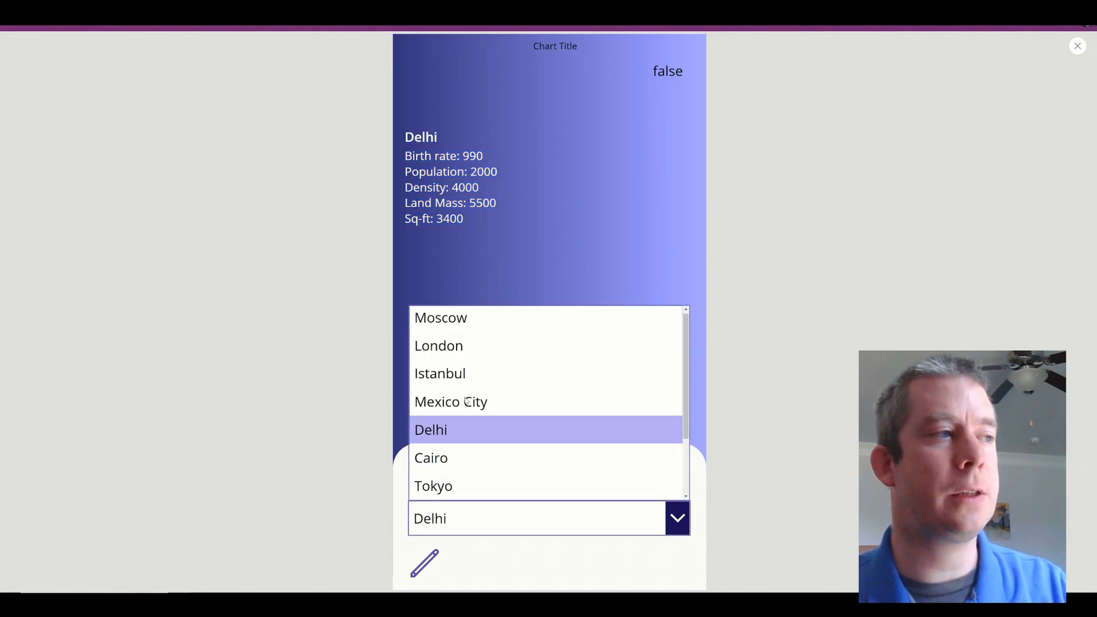
pyautogui.click(450, 401)
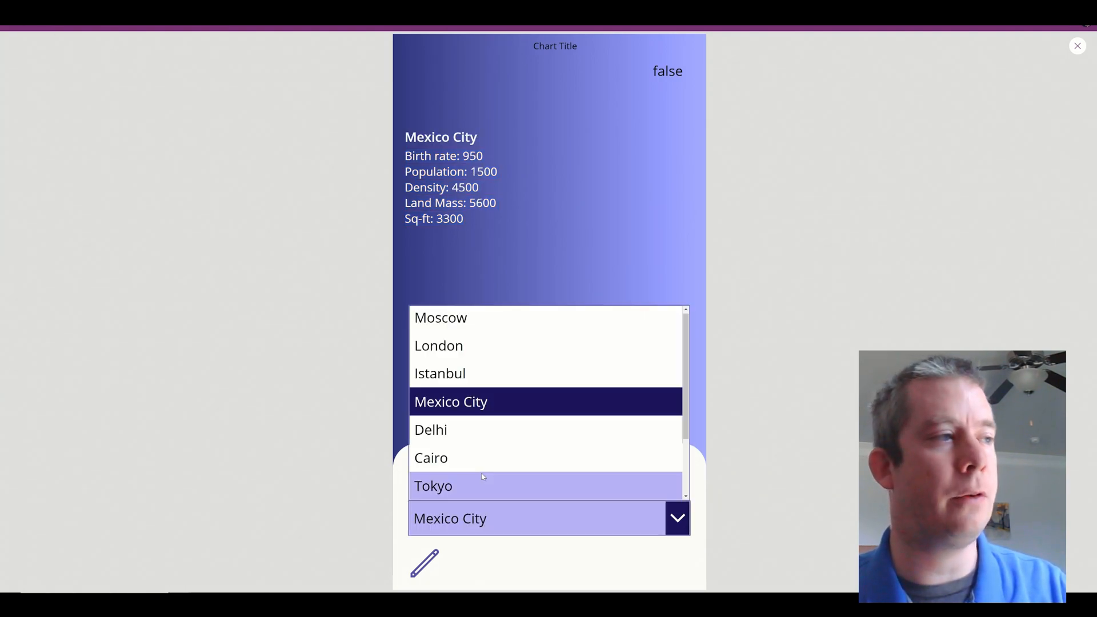
pyautogui.click(438, 372)
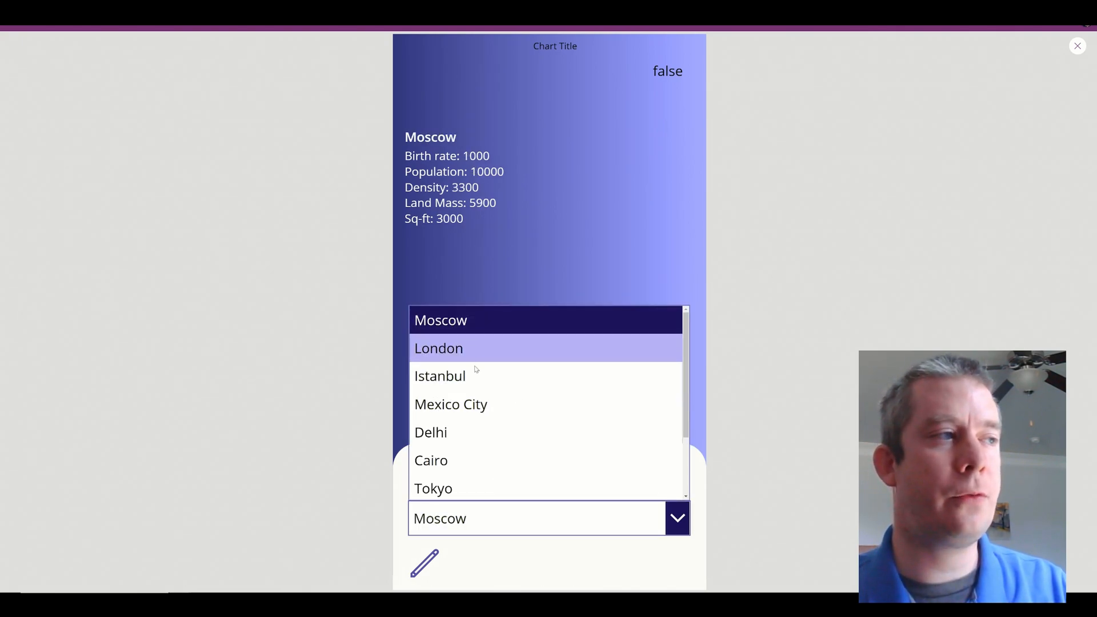
pyautogui.click(438, 347)
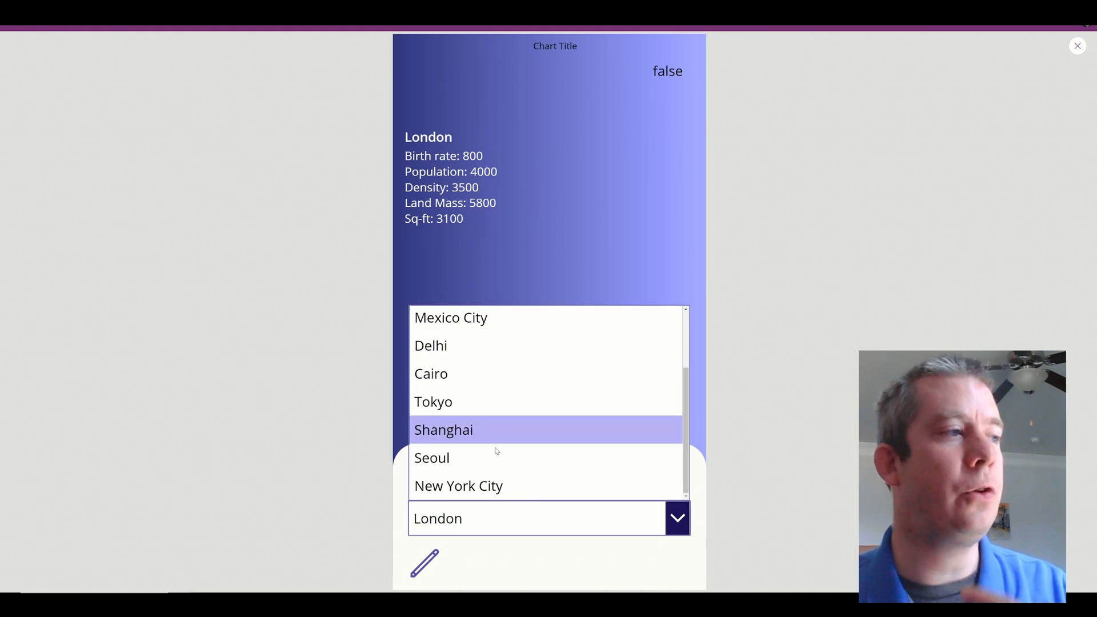
pyautogui.click(432, 457)
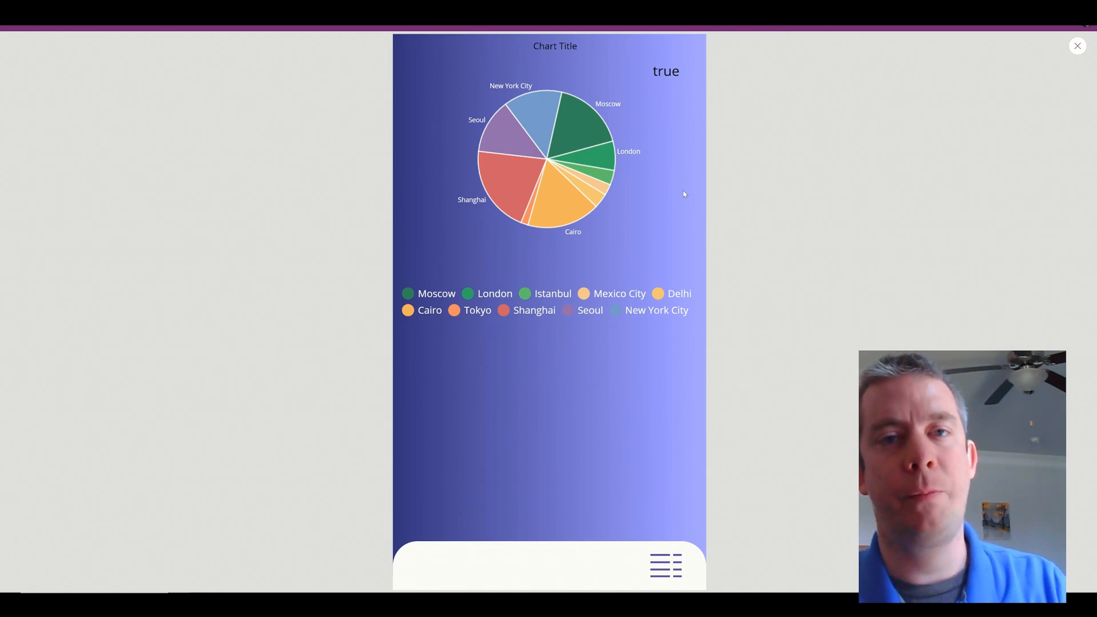
pyautogui.moveTo(1056, 59)
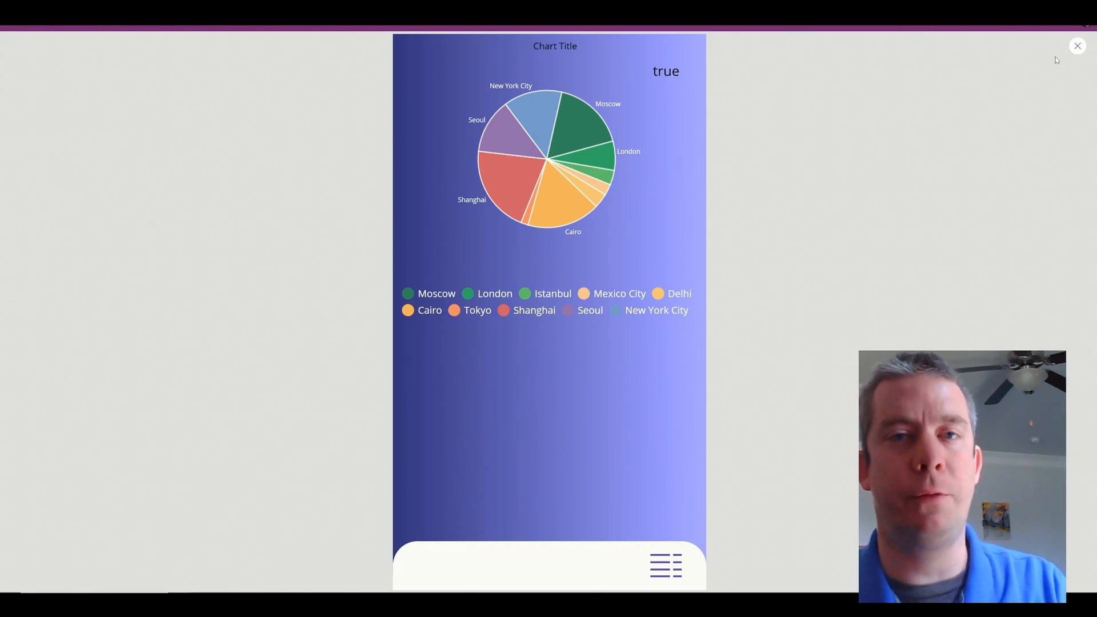
pyautogui.click(1076, 46)
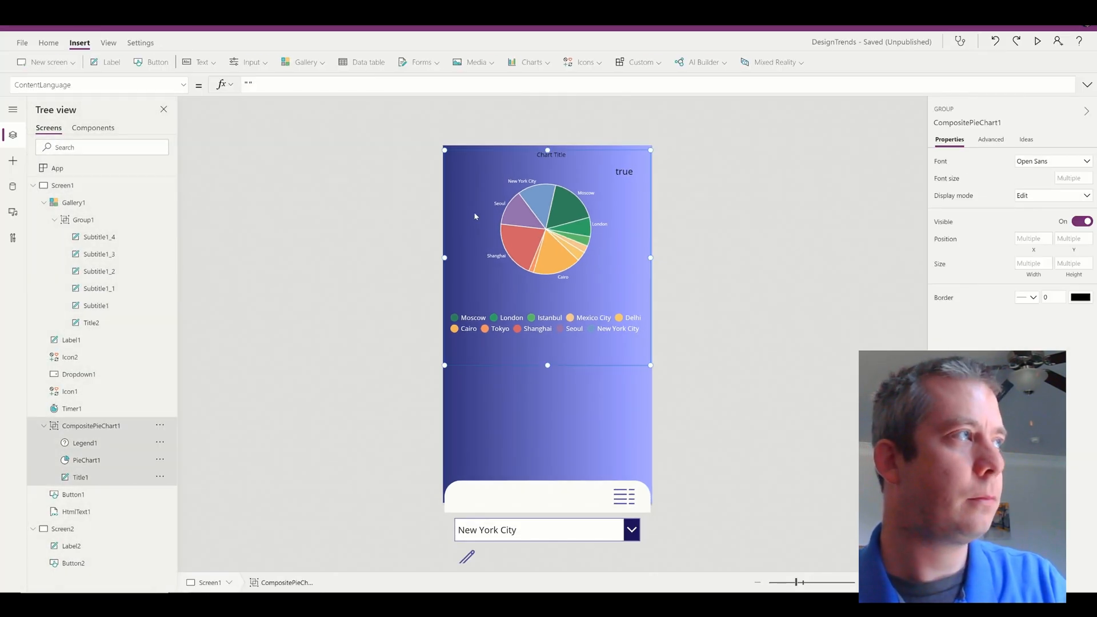